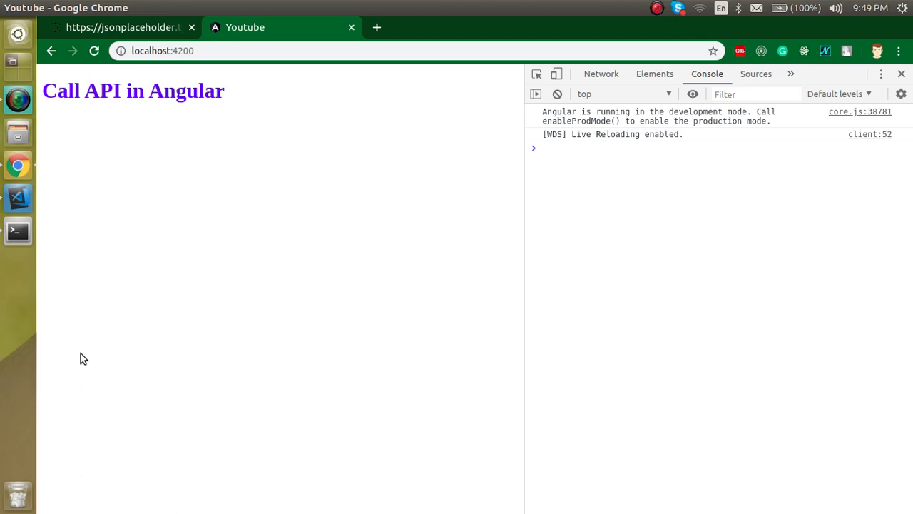
pyautogui.moveTo(136, 183)
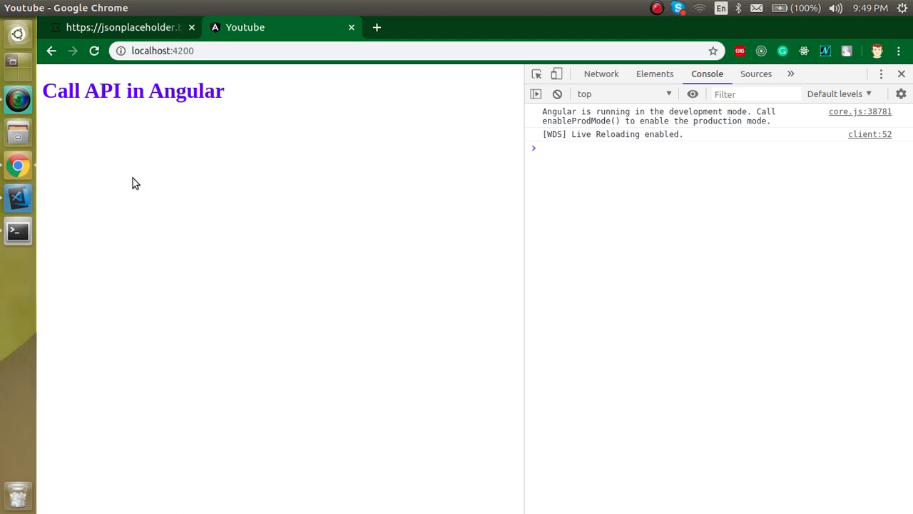
# Review the jsonplaceholder /posts JSON response and the local Angular app page, then select the posts URL.
pyautogui.click(121, 27)
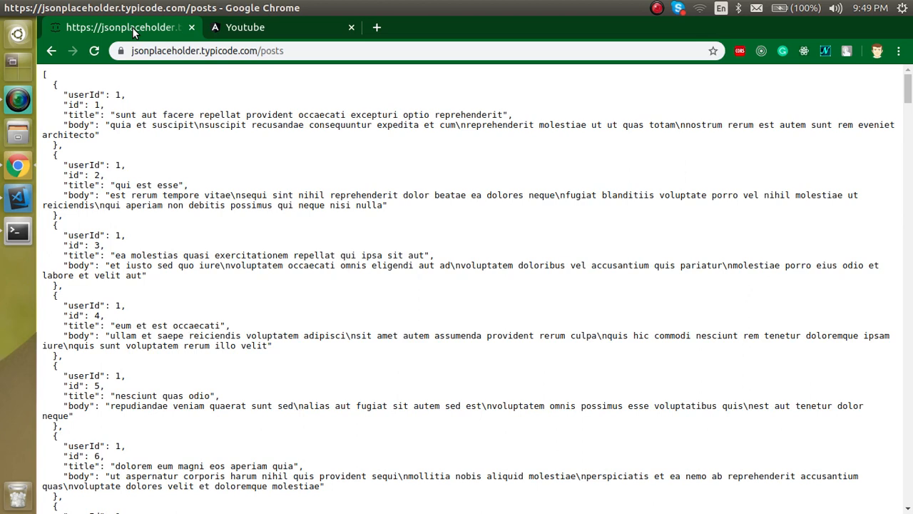
pyautogui.click(245, 27)
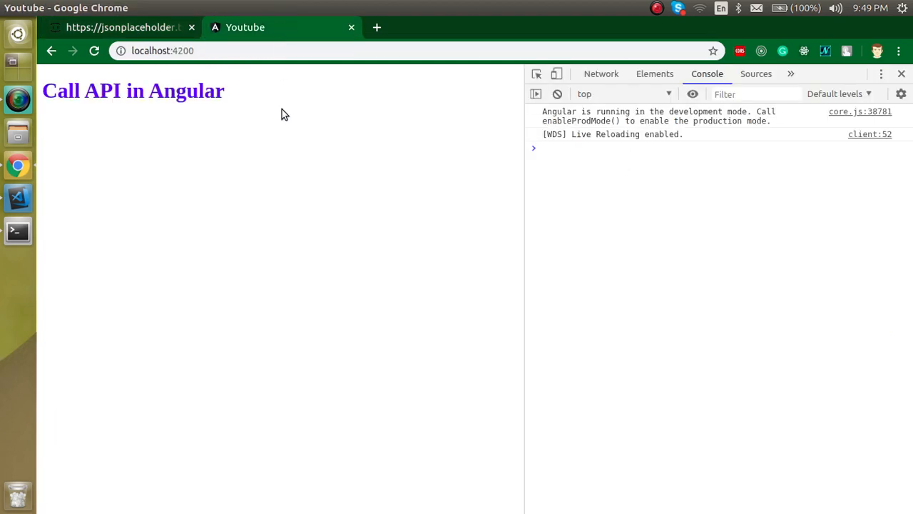
pyautogui.click(122, 28)
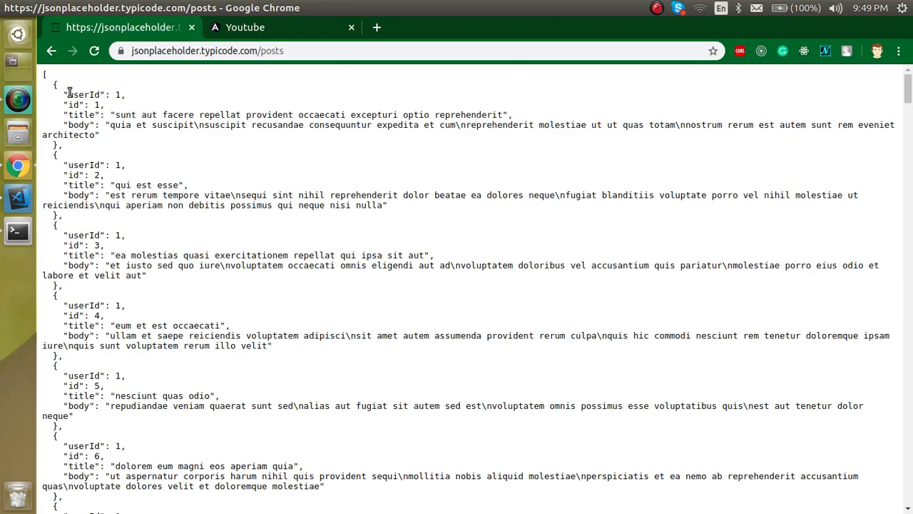
pyautogui.moveTo(105, 153)
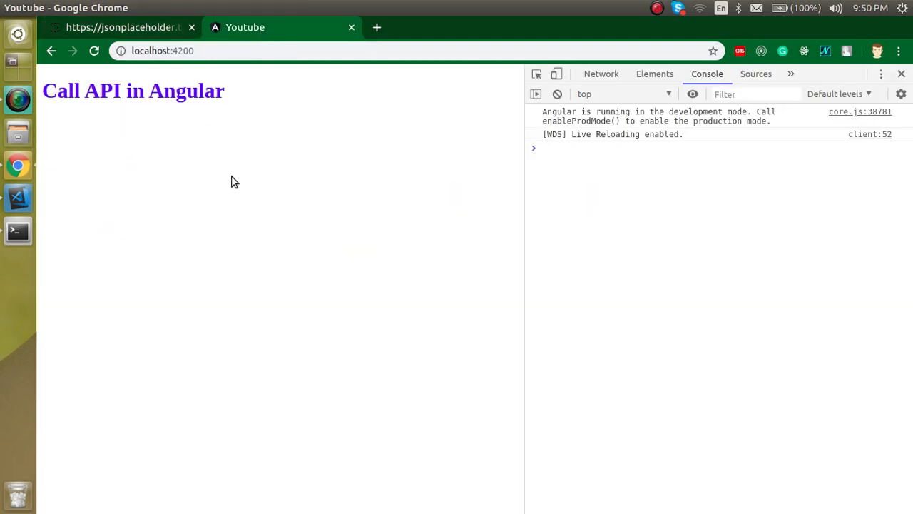
pyautogui.click(121, 27)
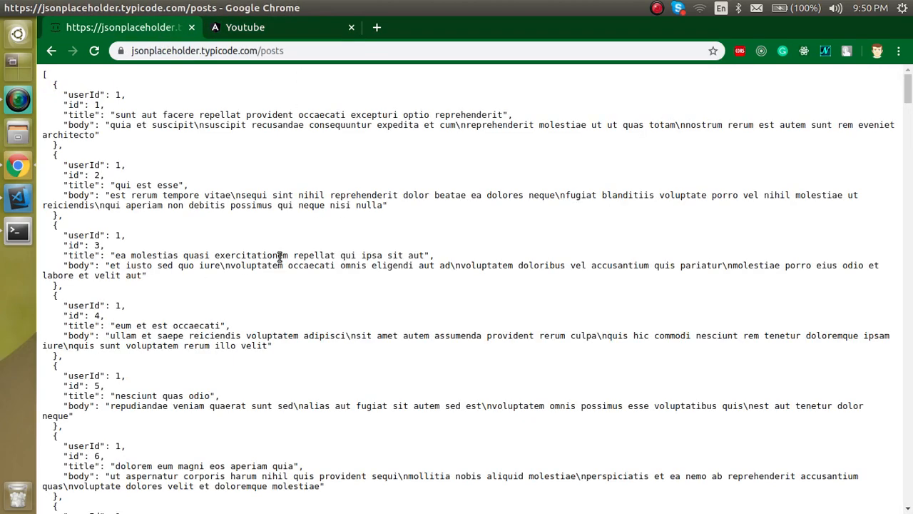
pyautogui.moveTo(43, 84); pyautogui.dragTo(103, 254)
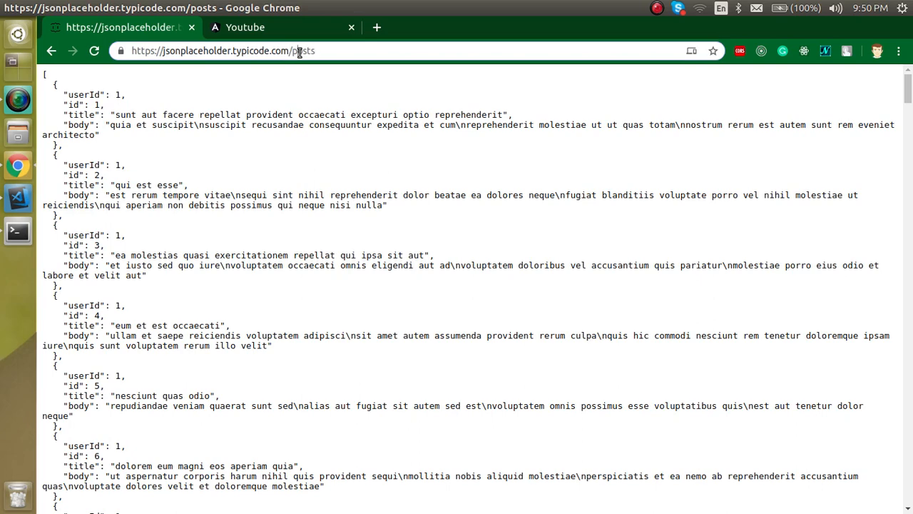
pyautogui.click(17, 196)
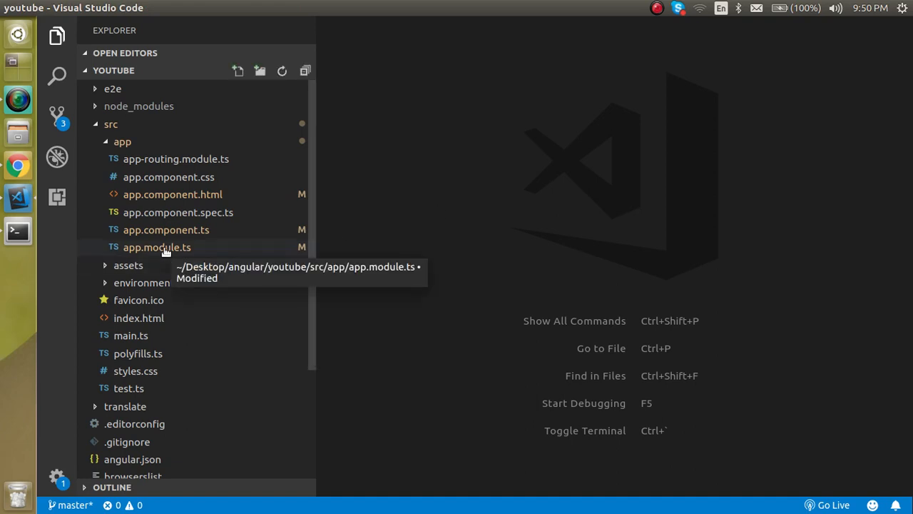
pyautogui.click(157, 247)
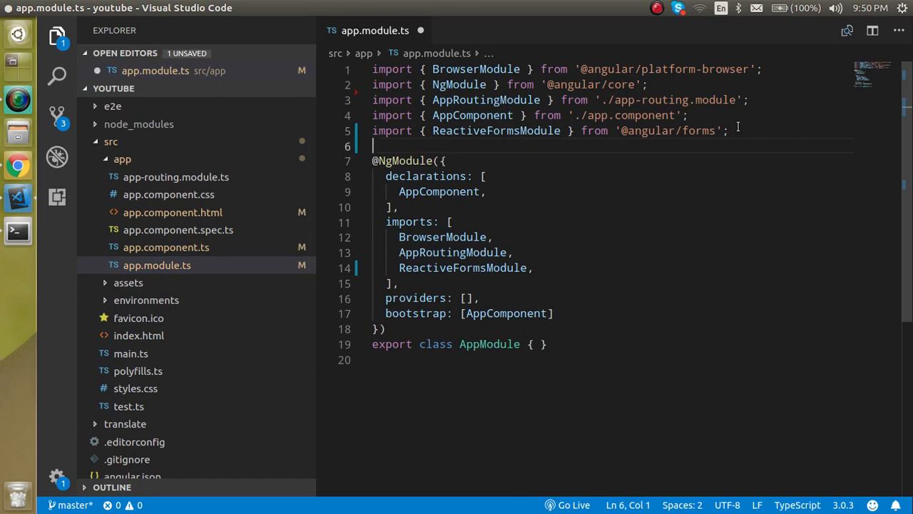
pyautogui.write('i')
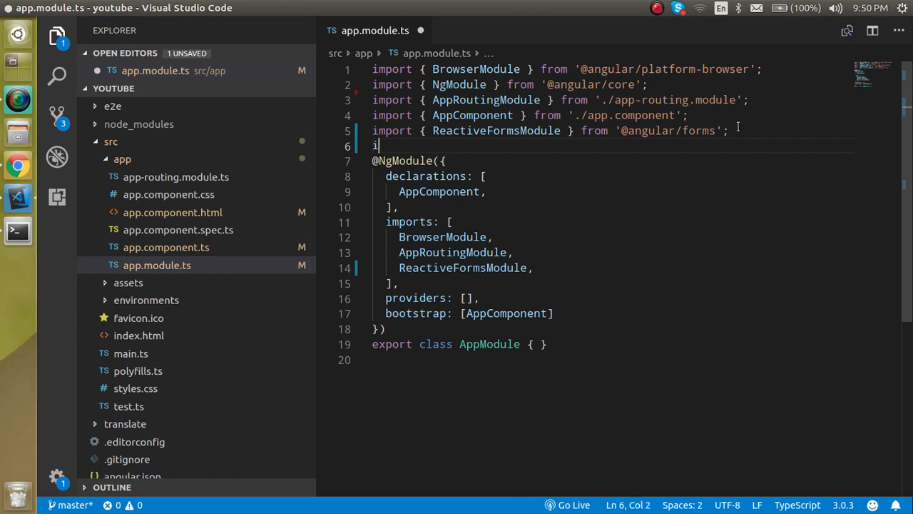
pyautogui.write('mport {')
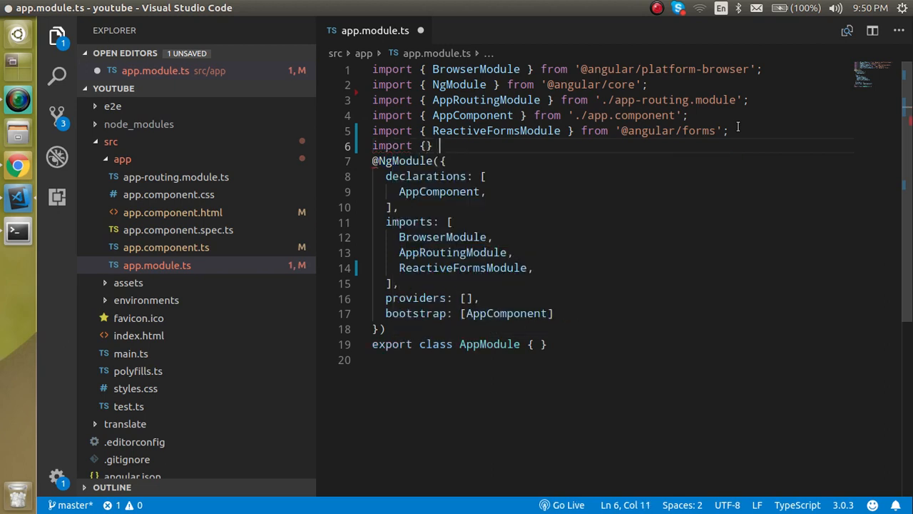
pyautogui.write('from')
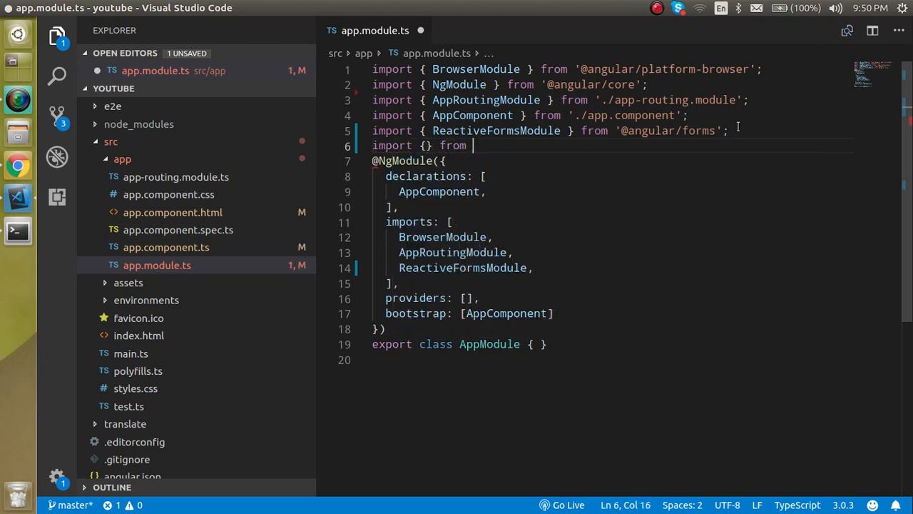
pyautogui.write("'@angular/co")
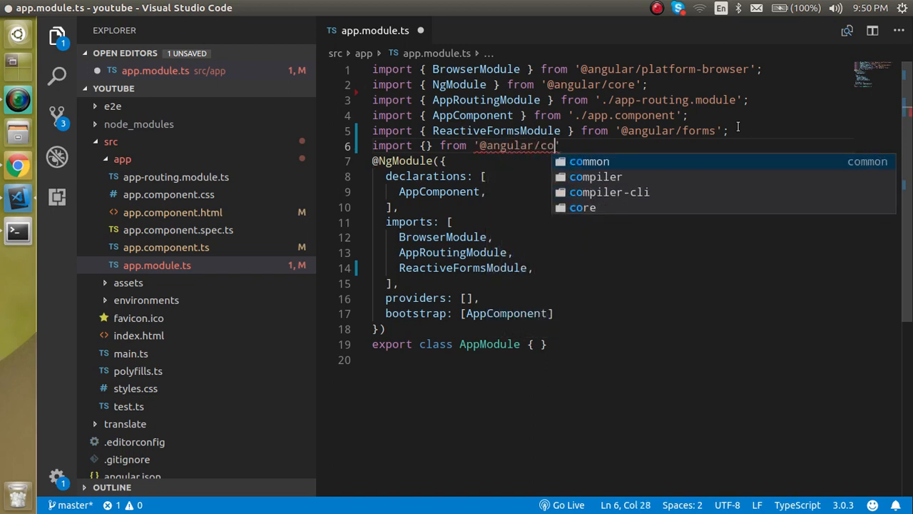
pyautogui.write('mmon/http')
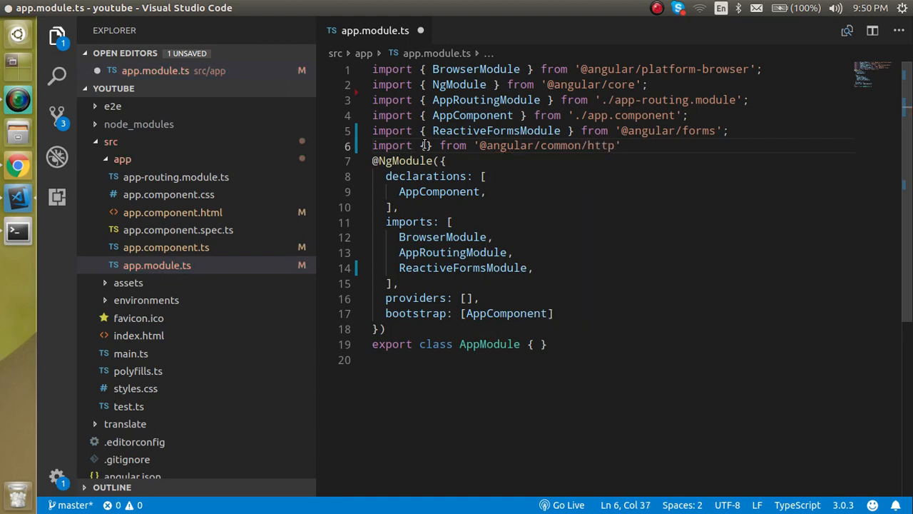
pyautogui.write('HttpClientModule')
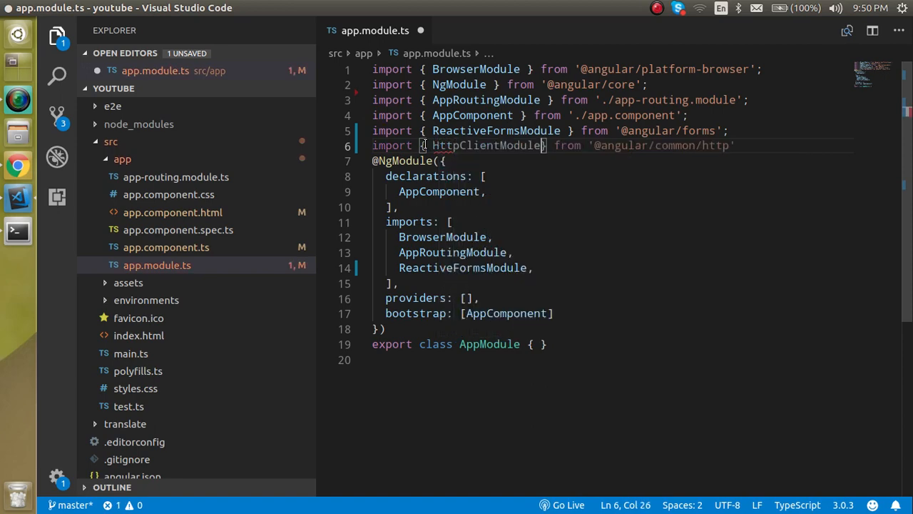
# Add HttpClientModule to the NgModule imports array.
pyautogui.doubleClick(488, 145)
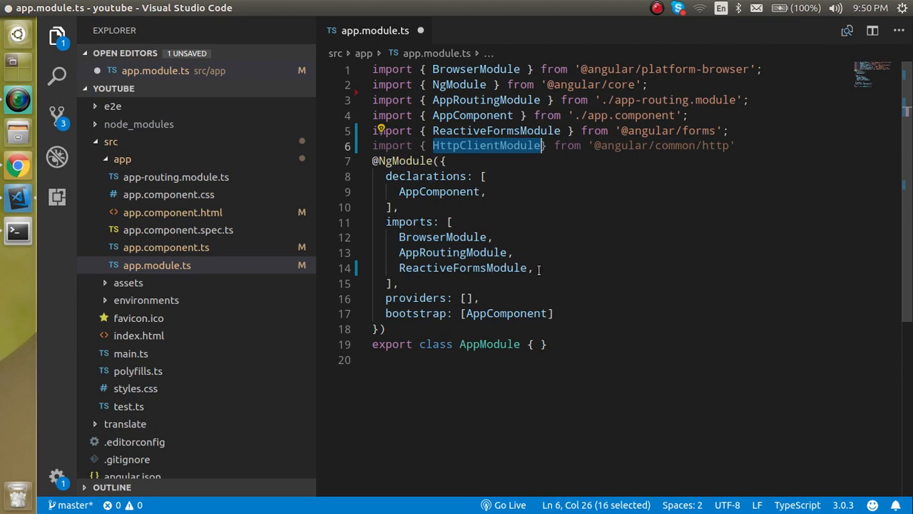
pyautogui.write('HttpClientModule')
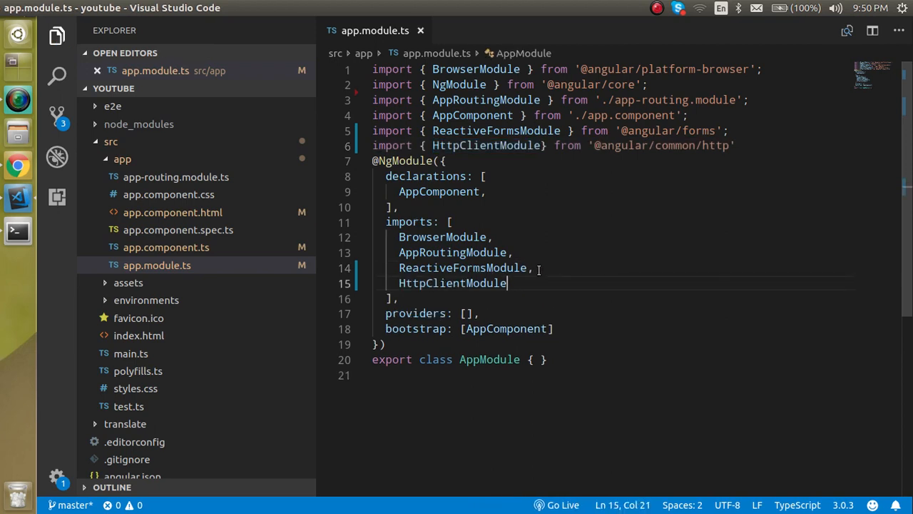
pyautogui.moveTo(421, 32)
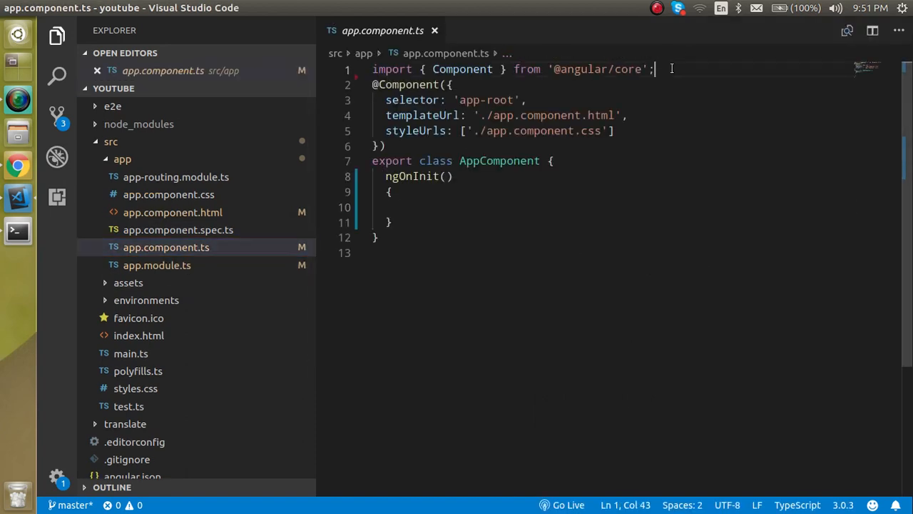
pyautogui.write('import')
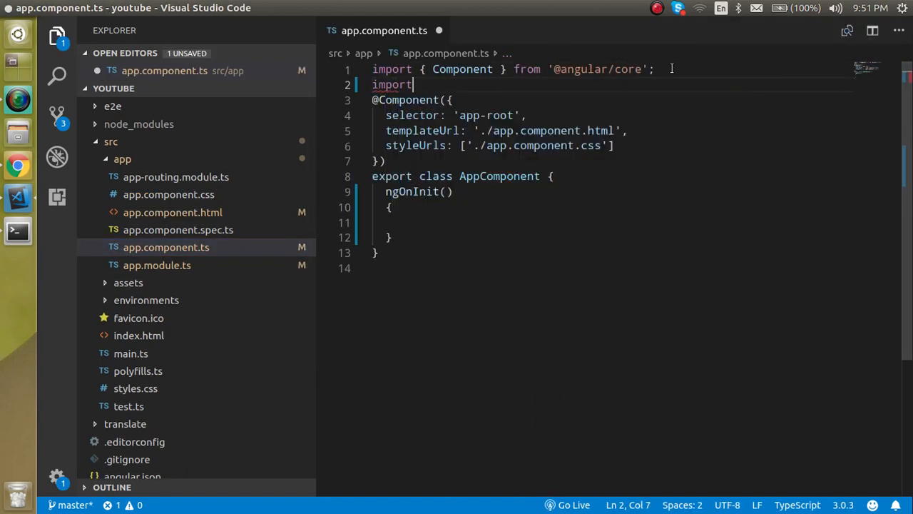
pyautogui.write('{}')
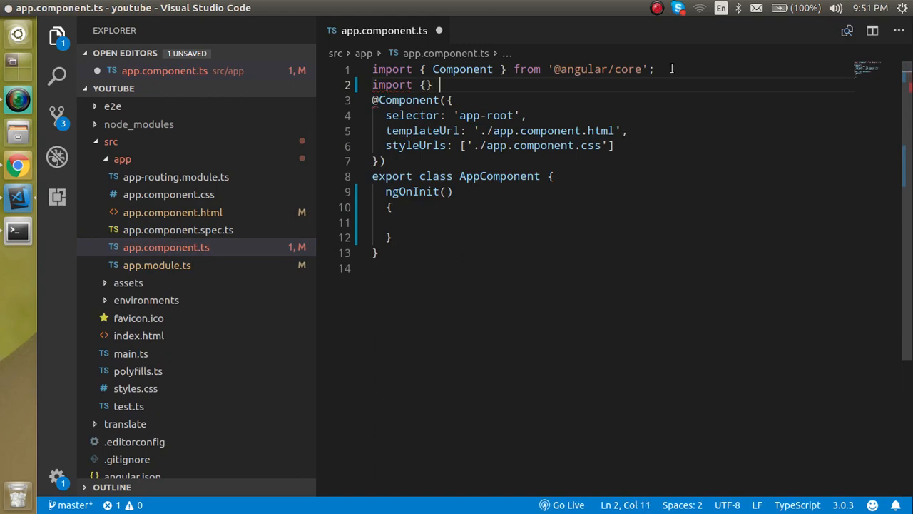
pyautogui.write('from')
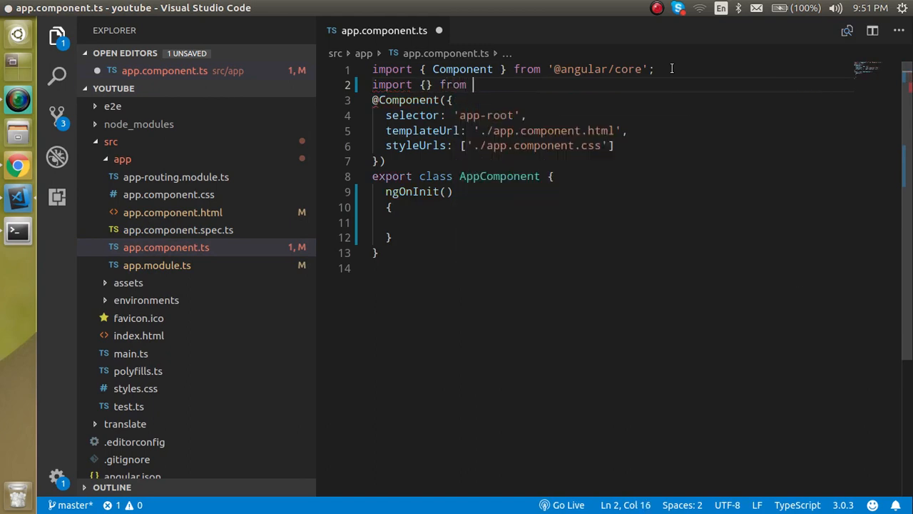
pyautogui.write("'a")
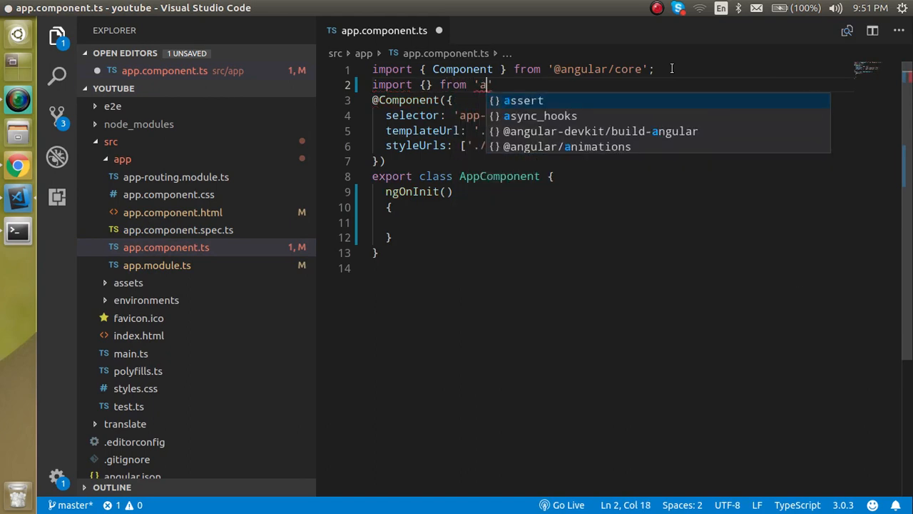
pyautogui.write('ngul')
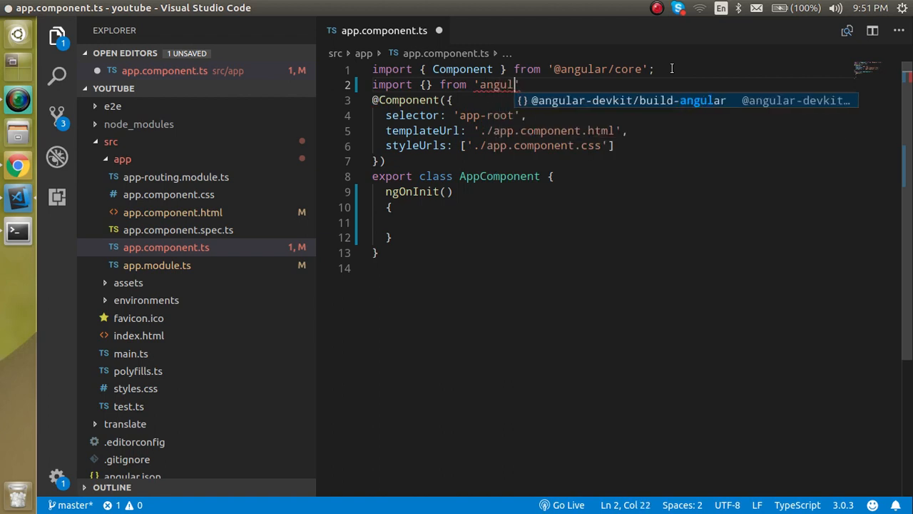
pyautogui.press('Backspace')
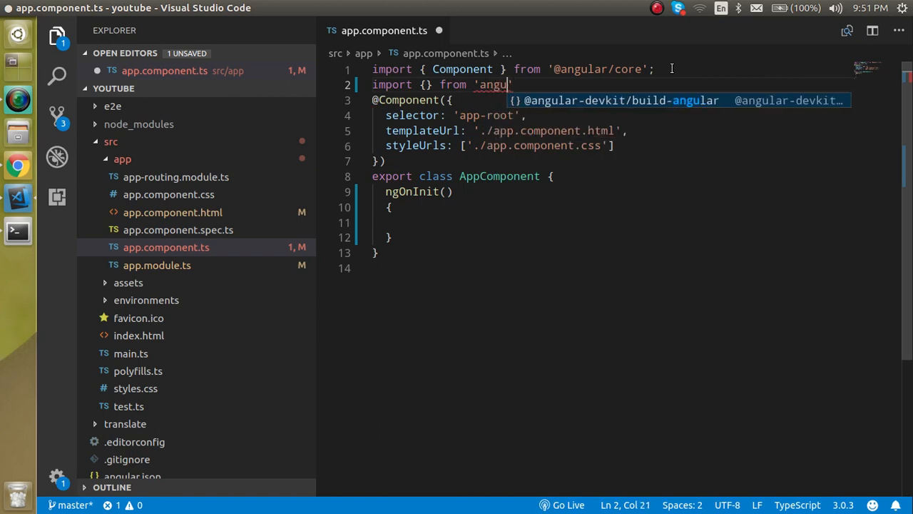
pyautogui.press('BackSpace')
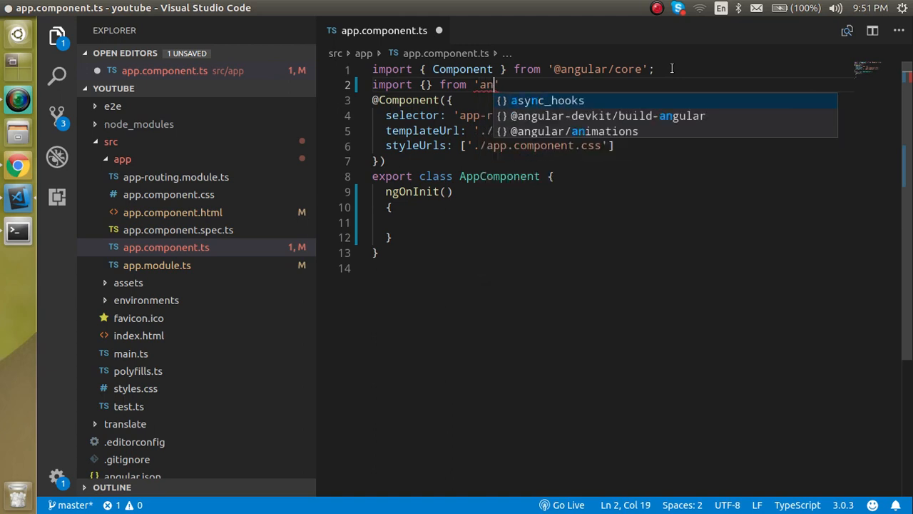
pyautogui.write('gular')
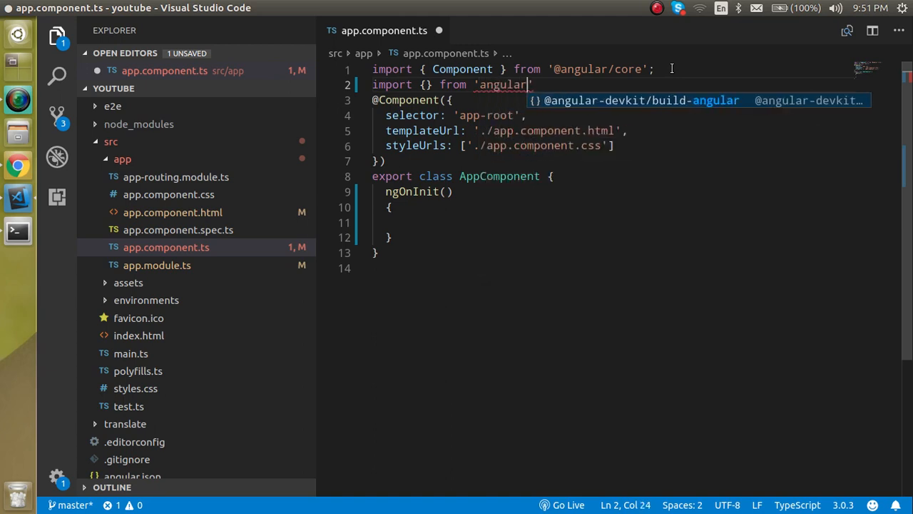
pyautogui.write('/common')
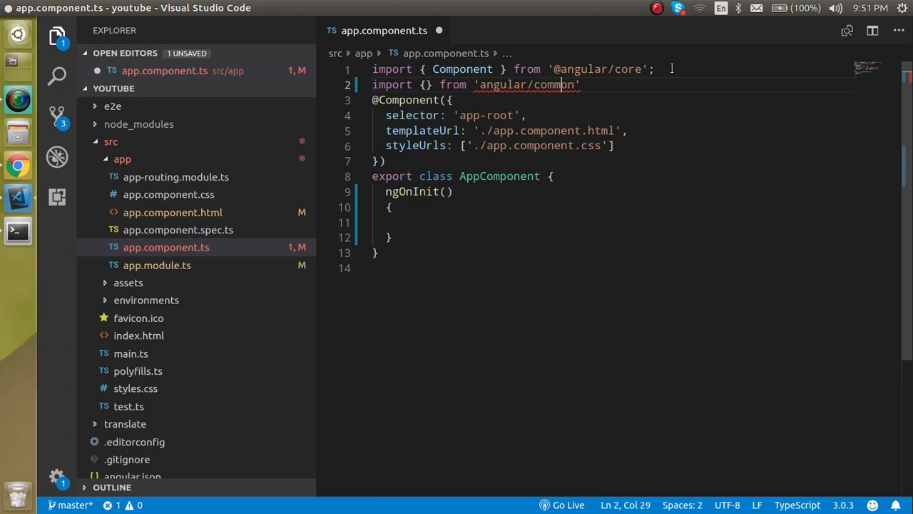
pyautogui.write('/')
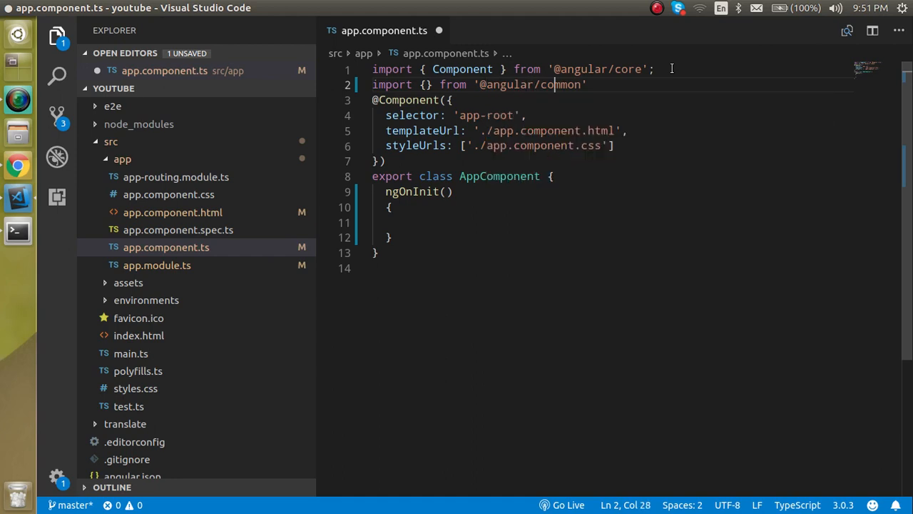
pyautogui.write('/')
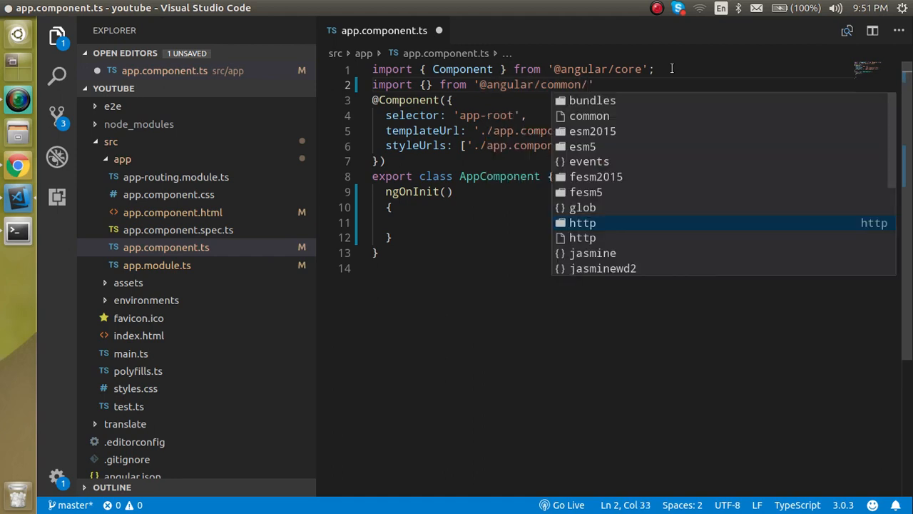
pyautogui.write('http')
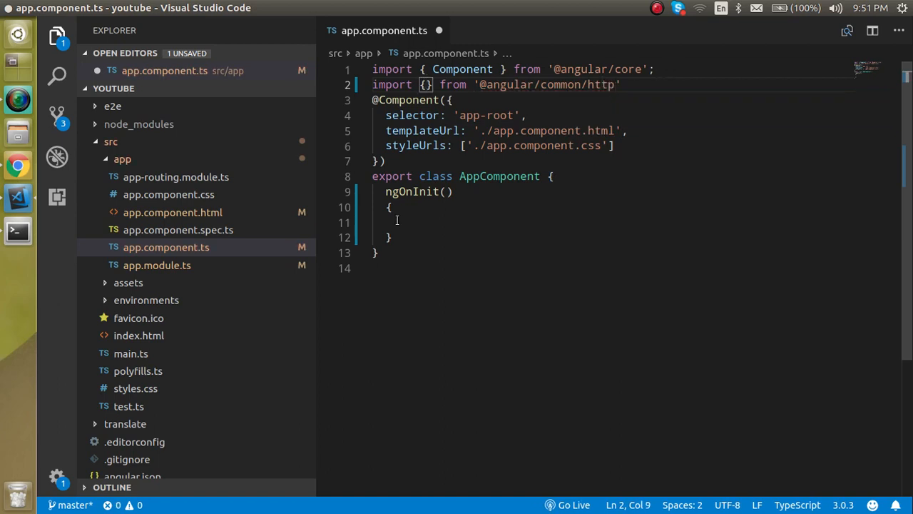
pyautogui.write('HttpClient')
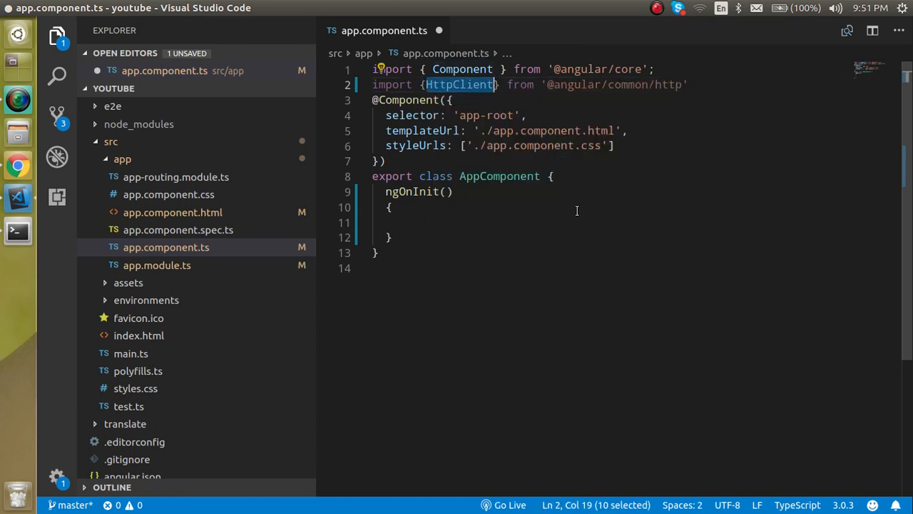
# Add constructor(private http:HttpClient){} to inject HttpClient, and save.
pyautogui.write('constructor(')
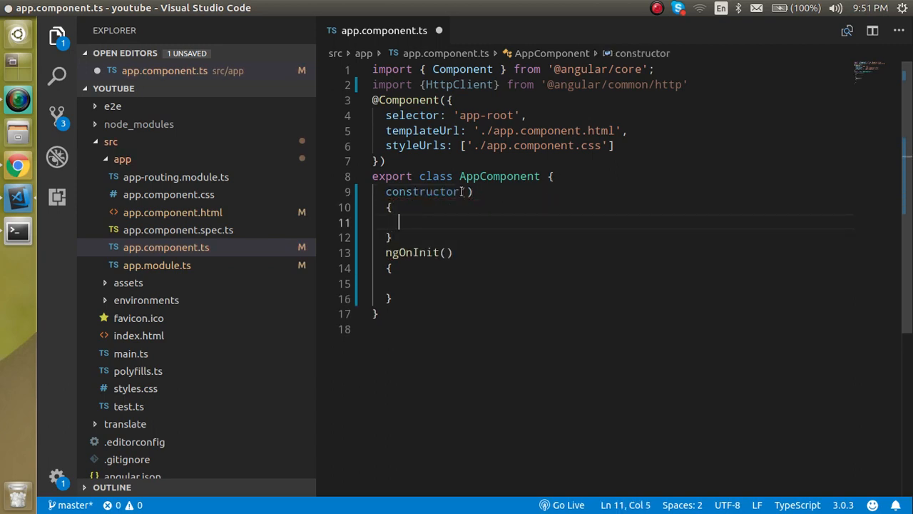
pyautogui.write('http')
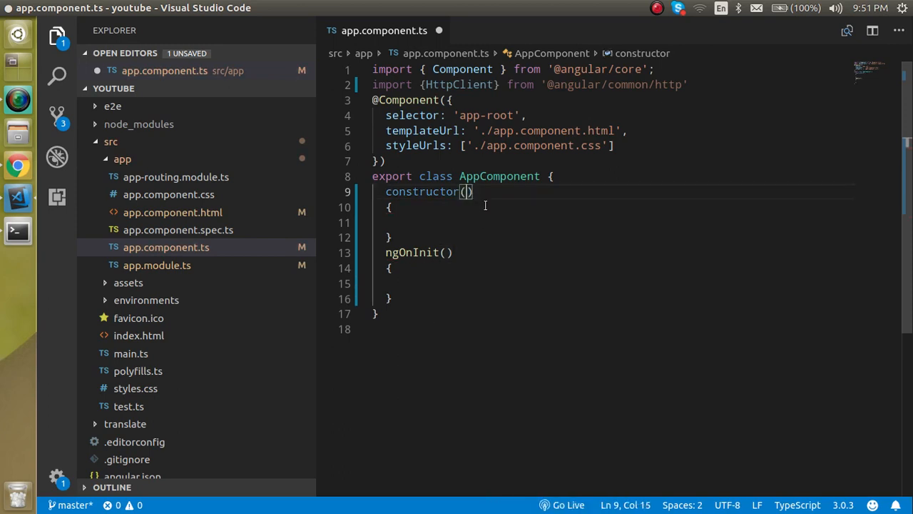
pyautogui.write('htt')
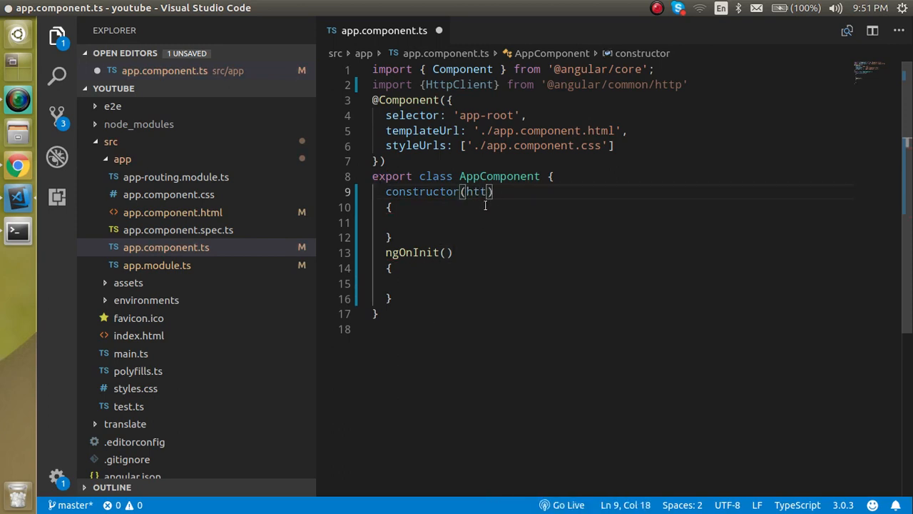
pyautogui.write(':HttpClient')
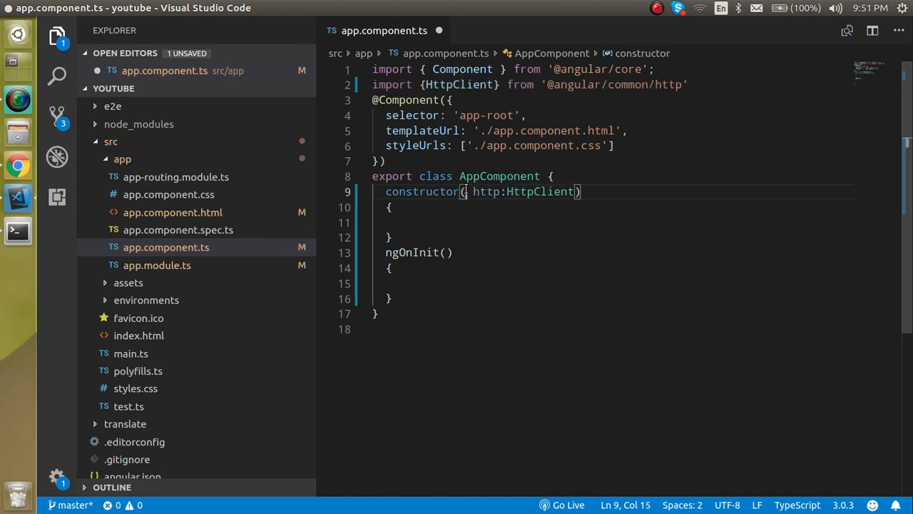
pyautogui.write('private')
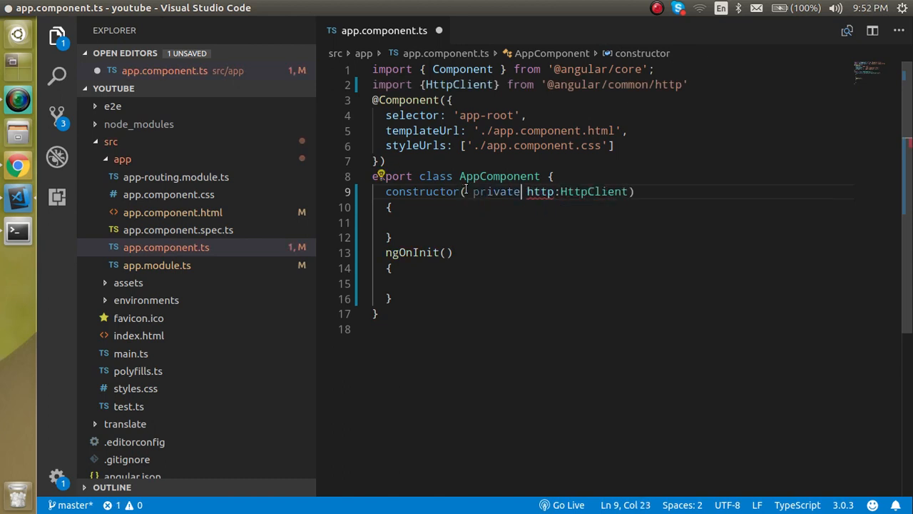
pyautogui.press('ctrl+s')
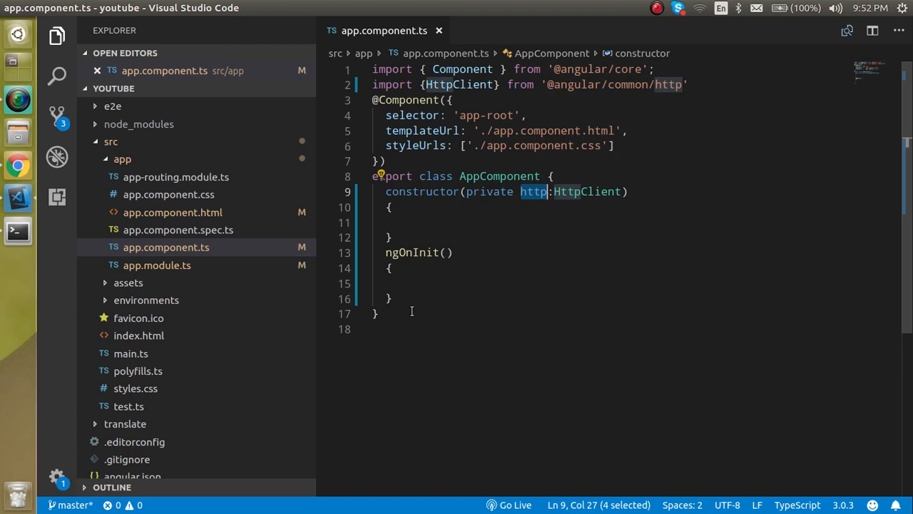
pyautogui.write('th')
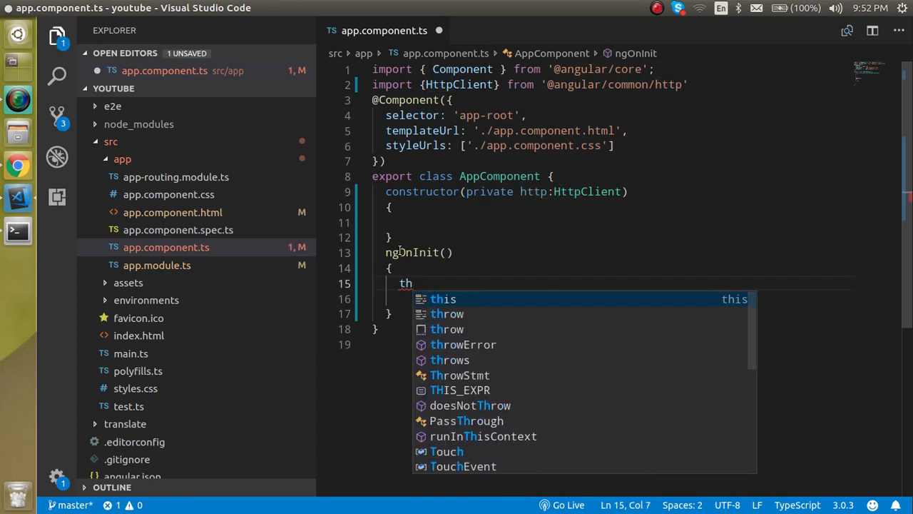
pyautogui.write('is')
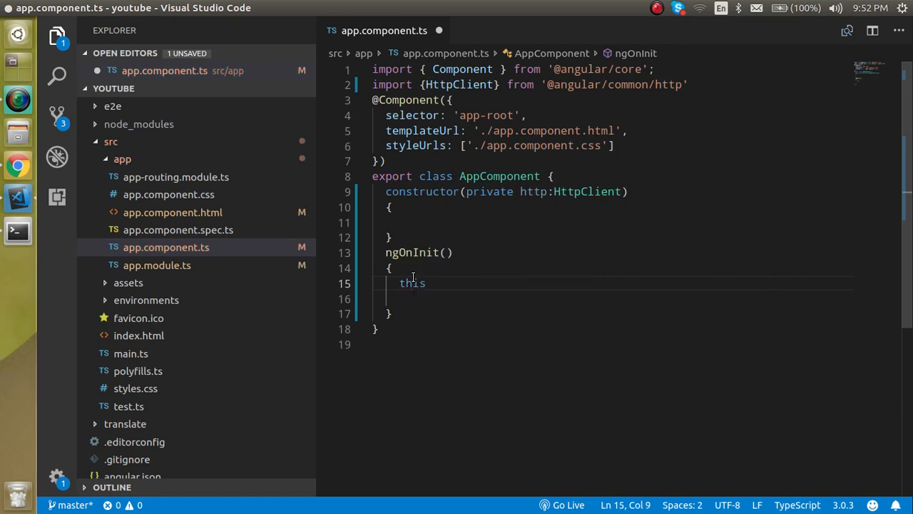
pyautogui.write('.')
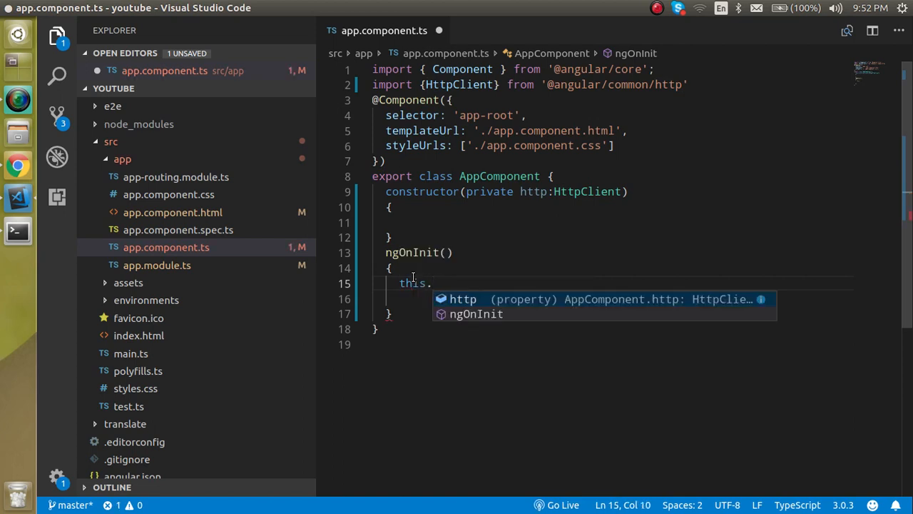
pyautogui.write("http.get('")
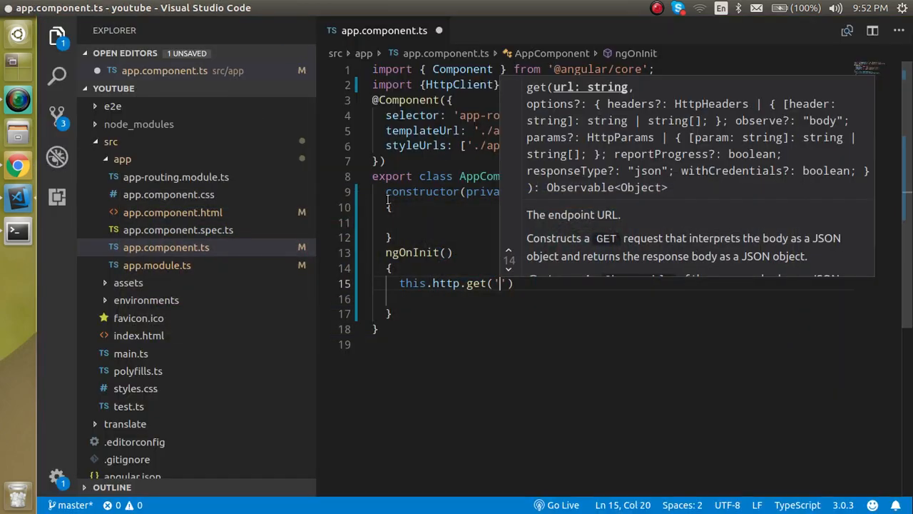
pyautogui.write('https://jsonplaceholder.typicode.com/posts')
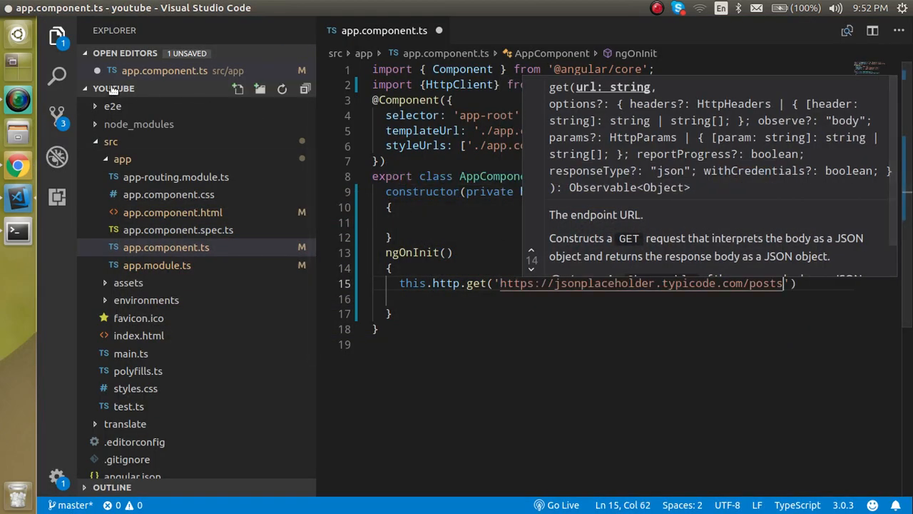
pyautogui.click(17, 35)
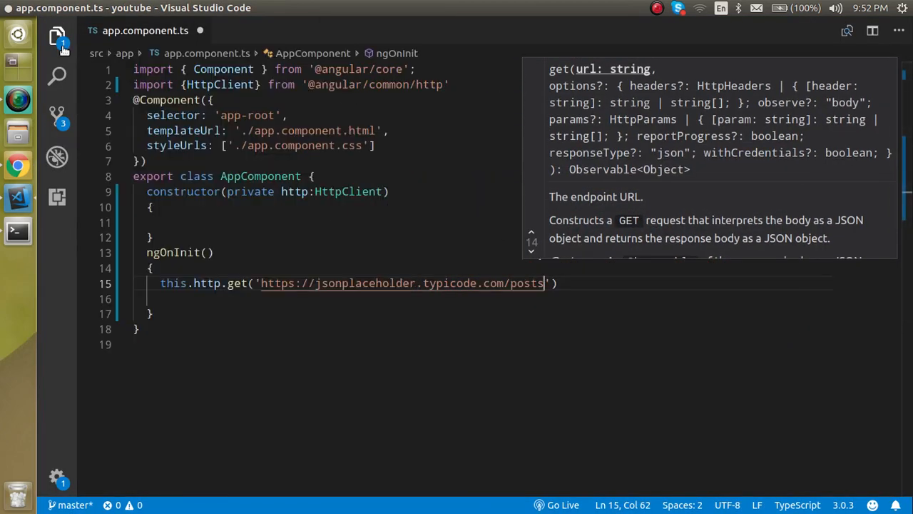
pyautogui.write(')')
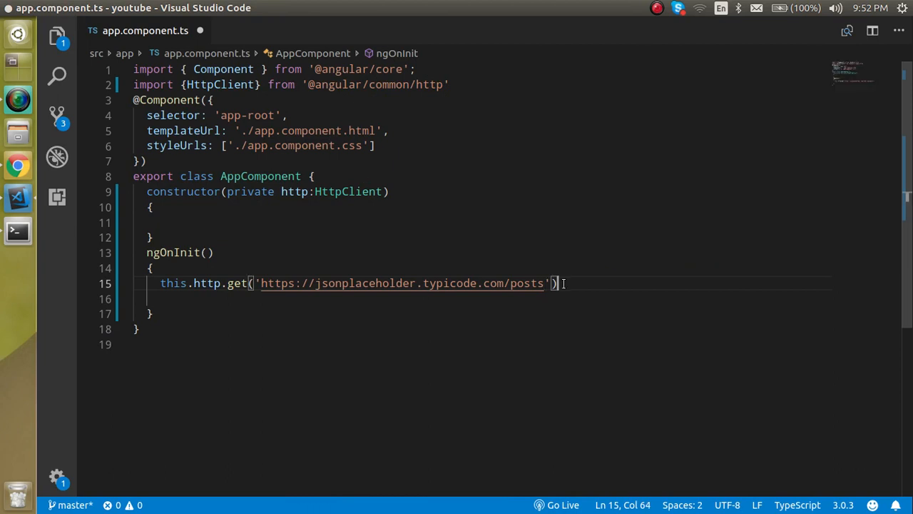
# Chain .subscribe((data)=>{console.warn(data)}) to log the returned posts.
pyautogui.write('.subscribe')
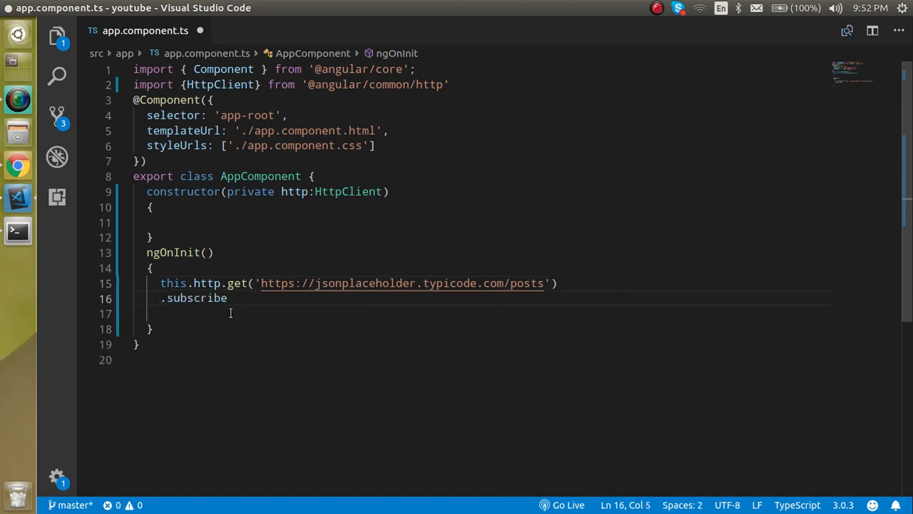
pyautogui.write('()')
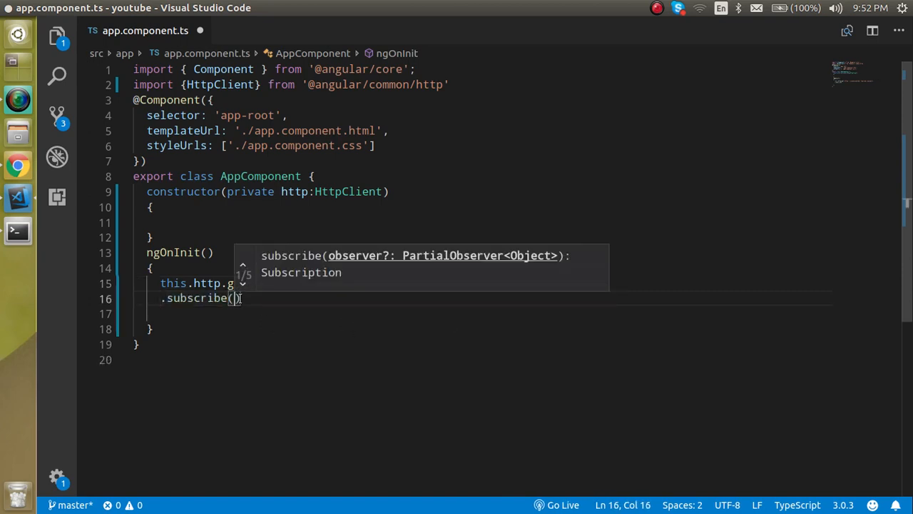
pyautogui.write("e'")
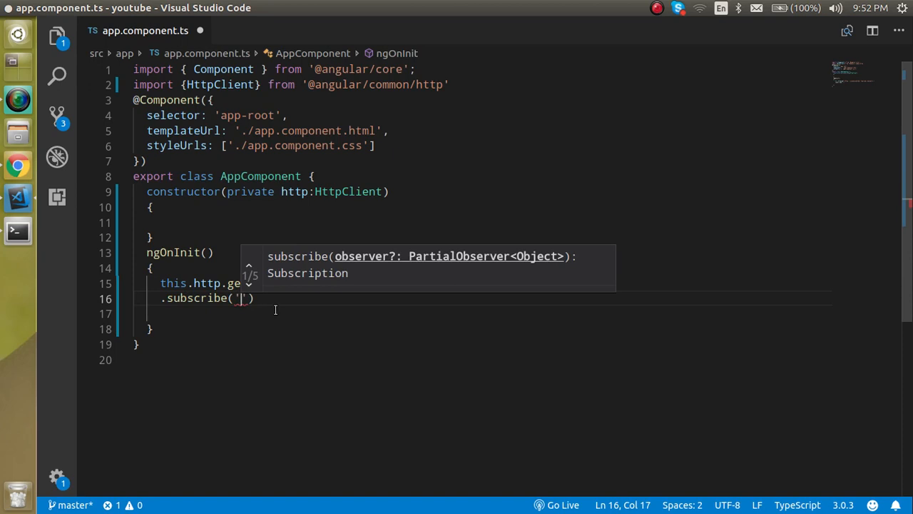
pyautogui.write('()')
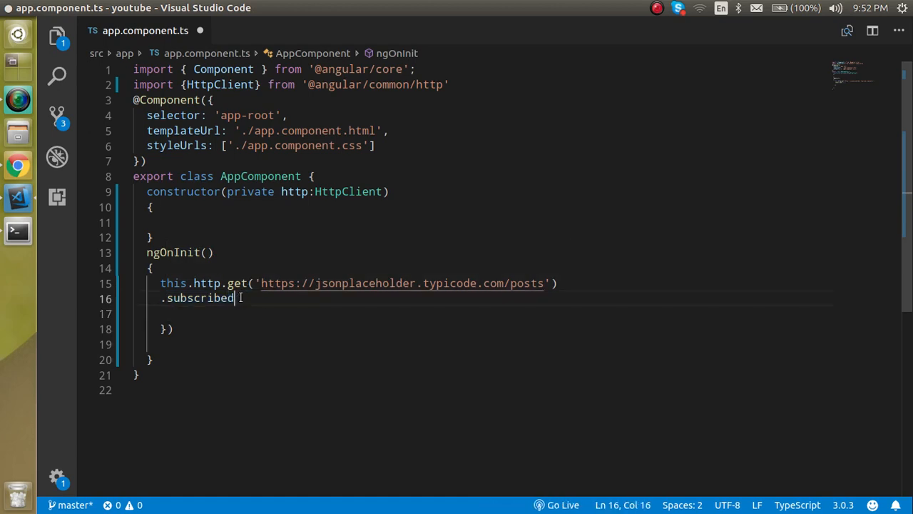
pyautogui.write('(()=>{')
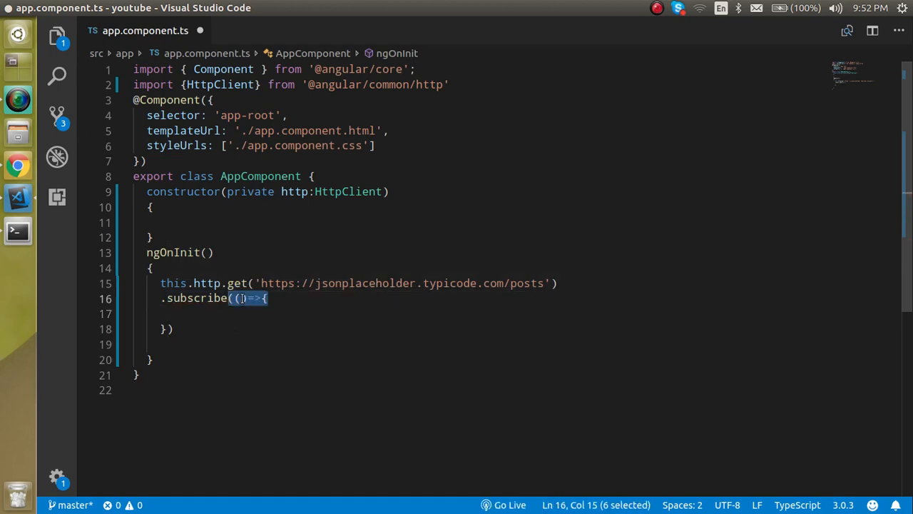
pyautogui.write('data')
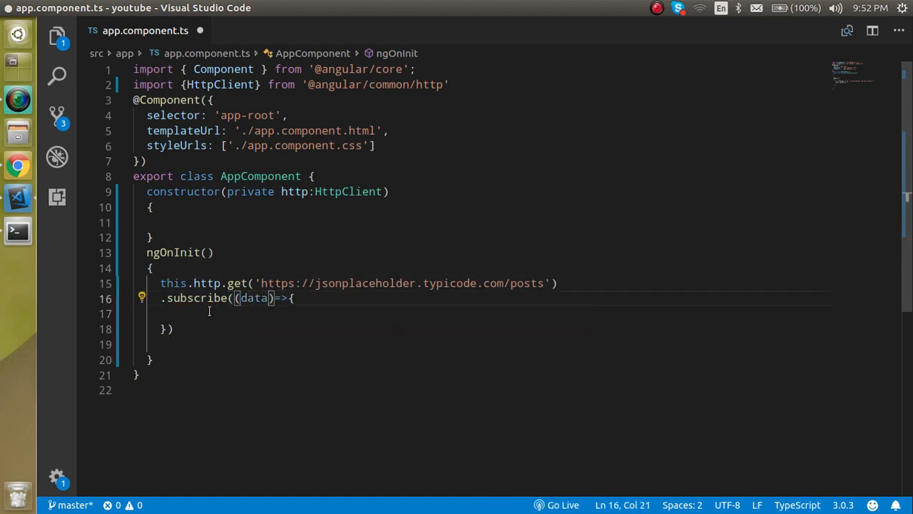
pyautogui.write('console.warn')
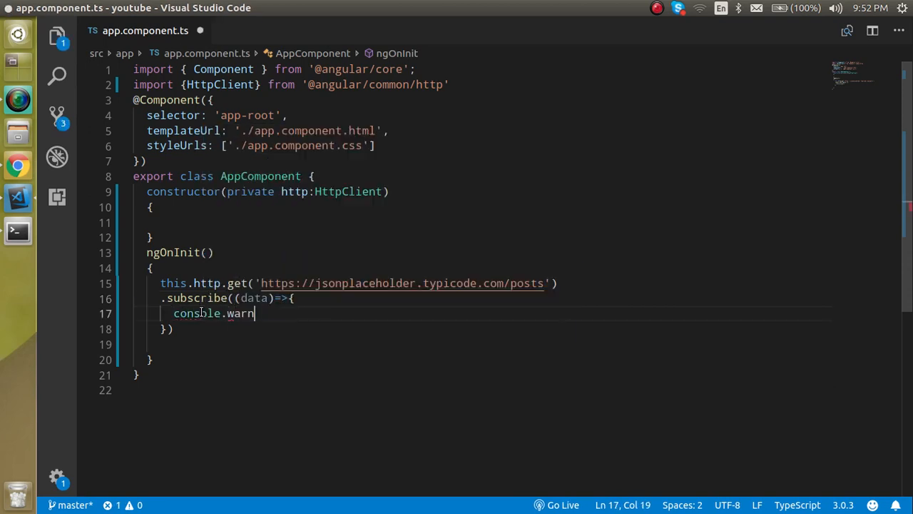
pyautogui.write('(data')
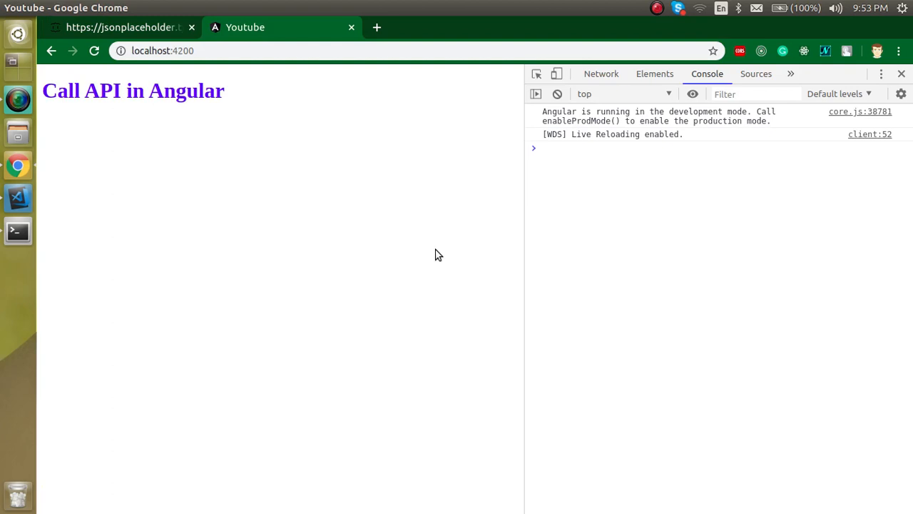
# Reload localhost:4200 to see the logged 100-post array, then scroll the raw posts JSON.
pyautogui.click(94, 51)
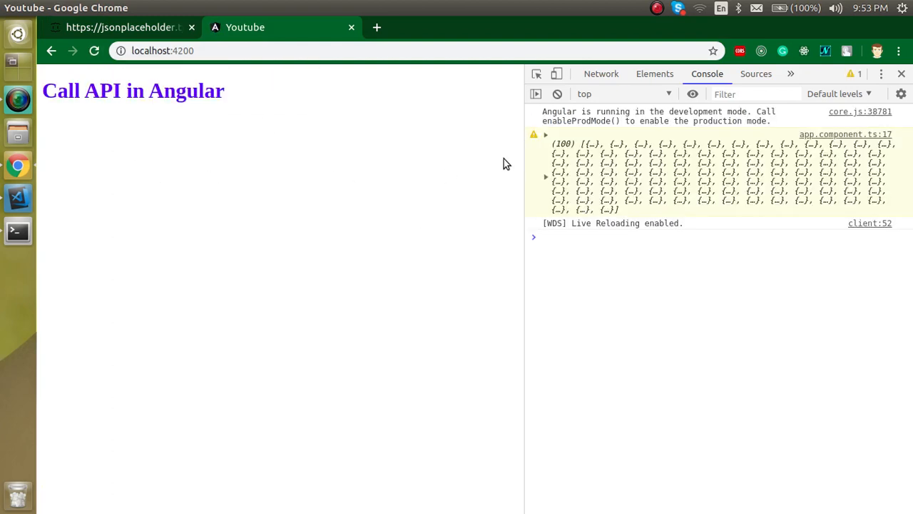
pyautogui.click(545, 177)
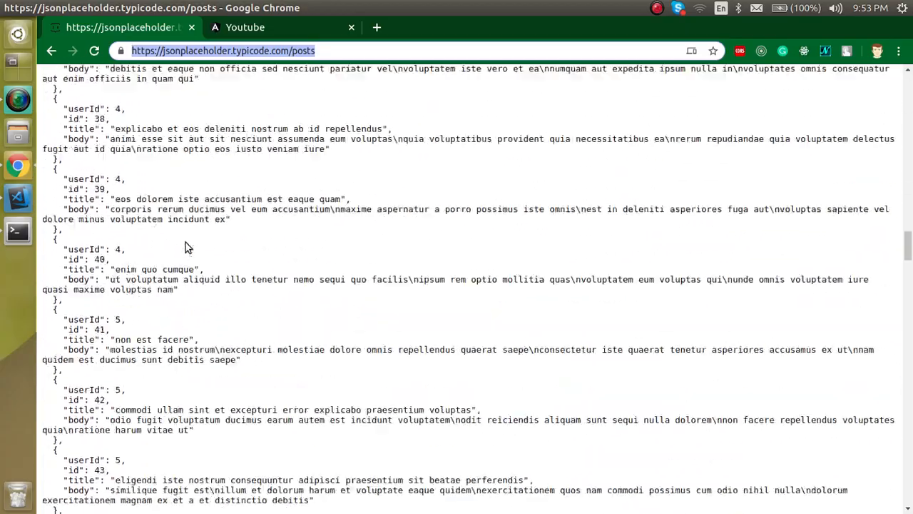
pyautogui.scroll(-3)
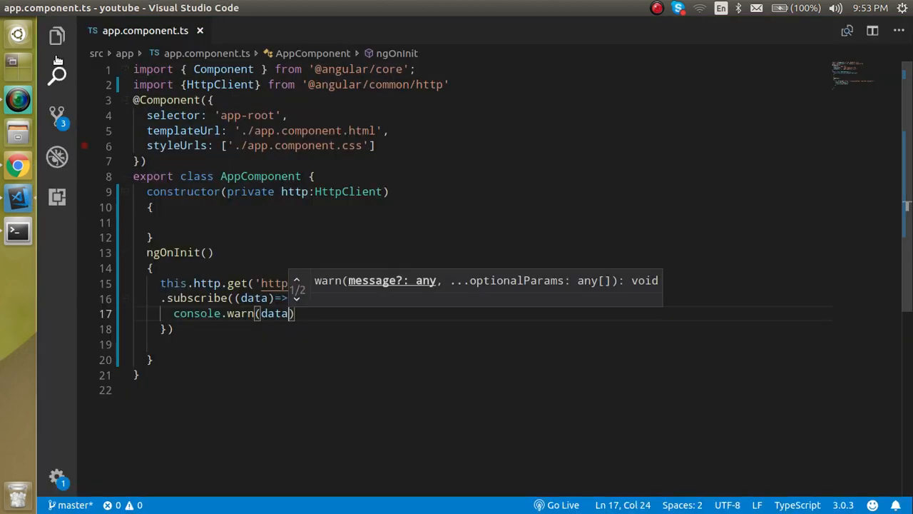
# Declare a postData property in app.component.ts.
pyautogui.click(57, 34)
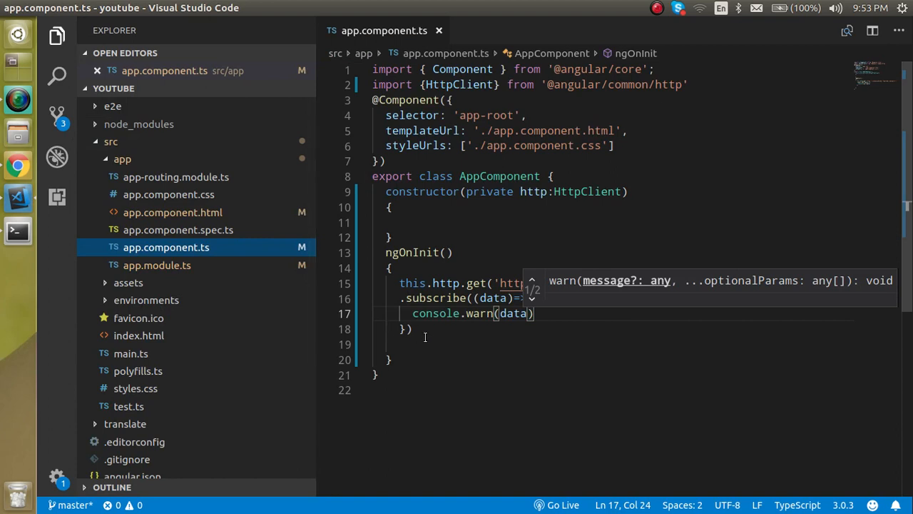
pyautogui.click(171, 211)
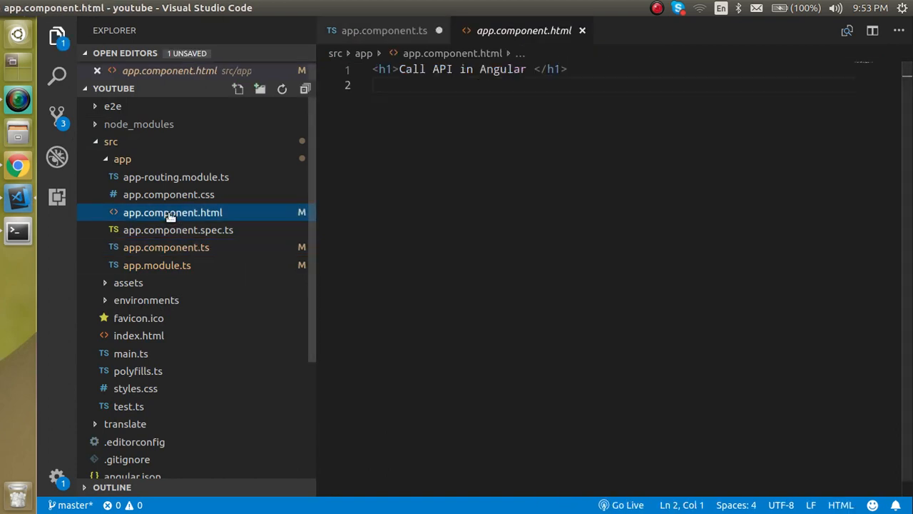
pyautogui.click(384, 30)
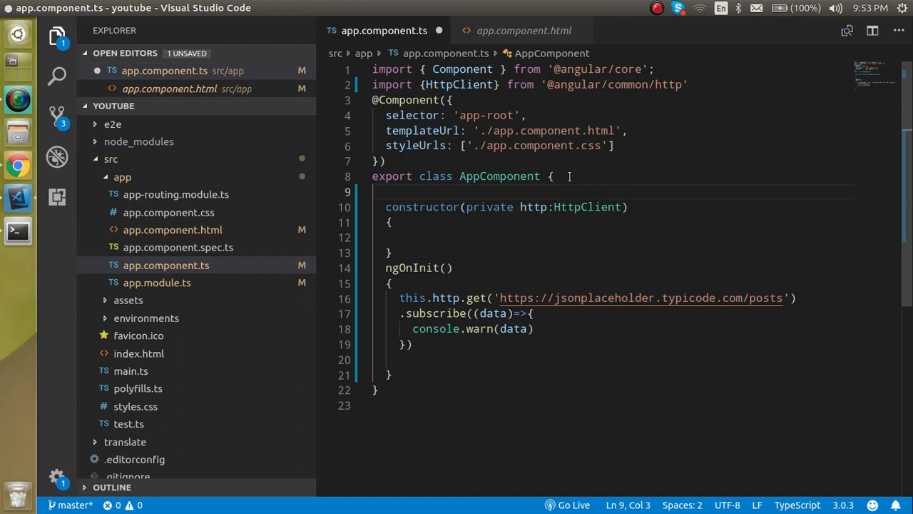
pyautogui.write('p')
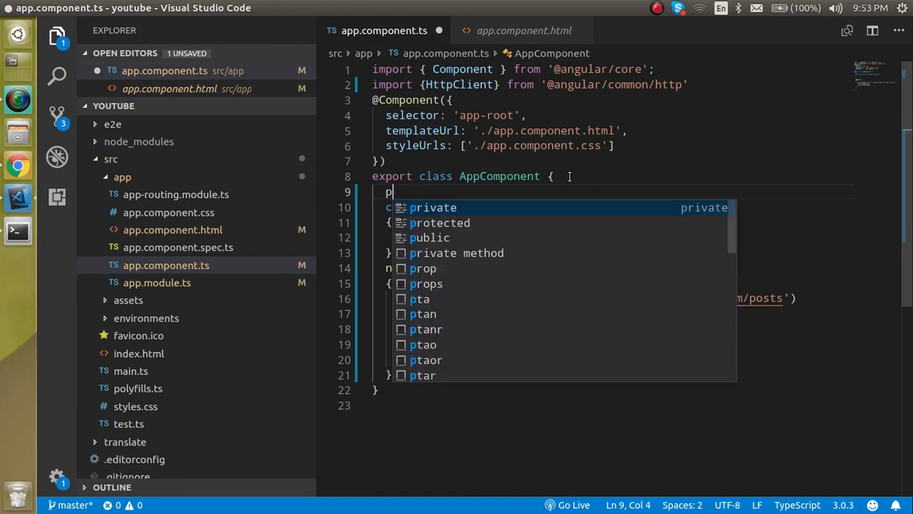
pyautogui.write('ostData')
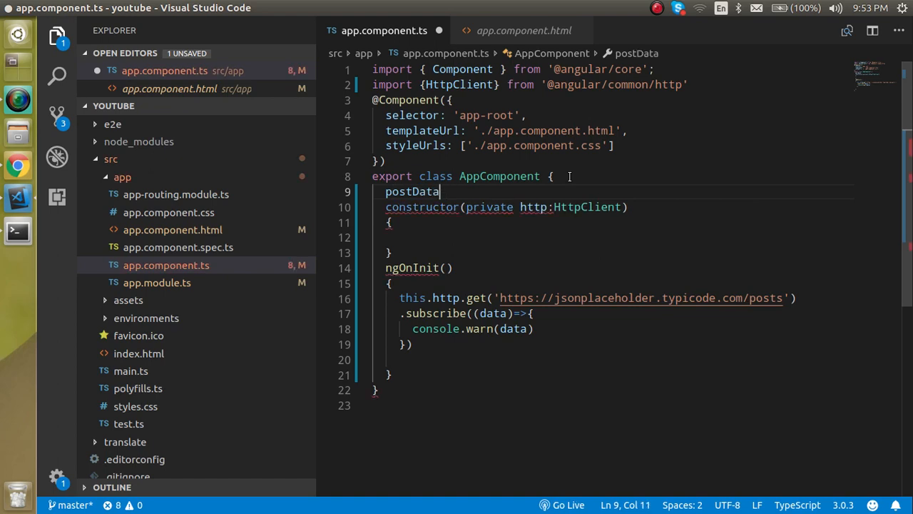
pyautogui.write(';')
pyautogui.write('t')
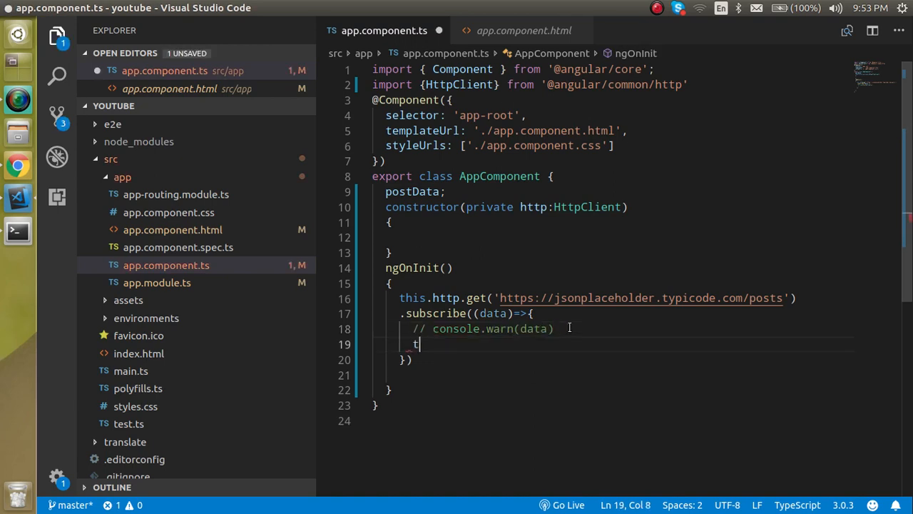
# Inside subscribe store the result with this.postData=data instead of console.warn.
pyautogui.write('his.')
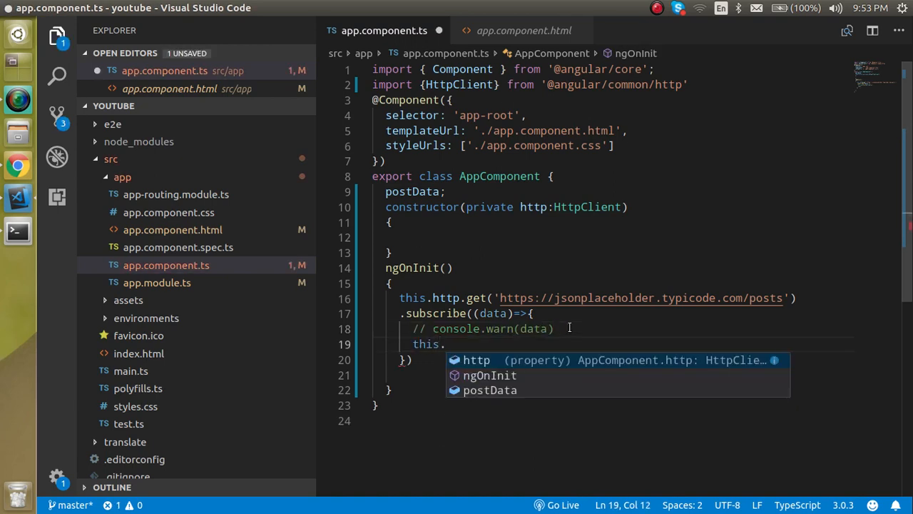
pyautogui.write('postData=')
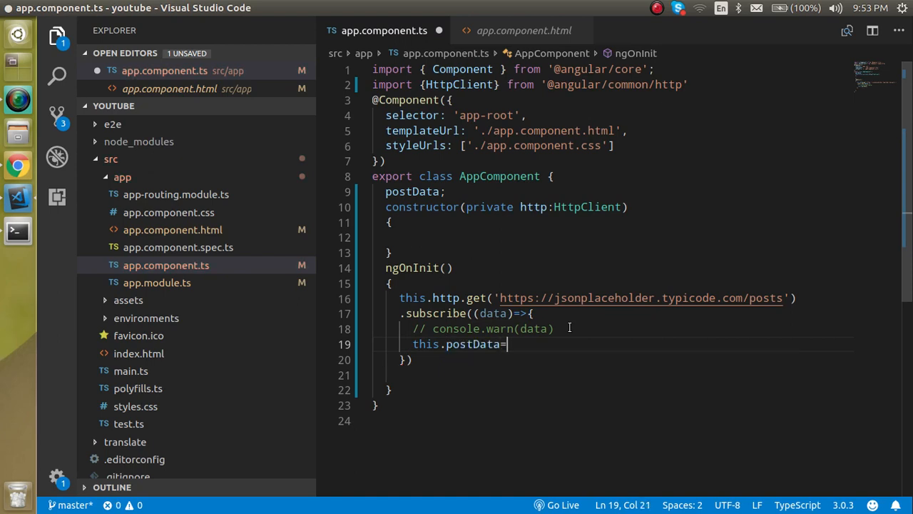
pyautogui.write('data')
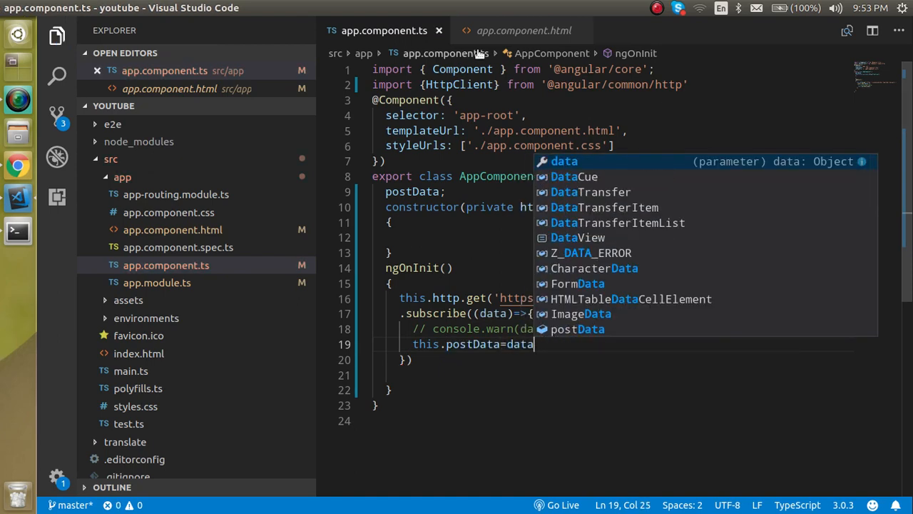
# In app.component.html add a <ul> with <li *ngFor="let item of postData">.
pyautogui.click(522, 30)
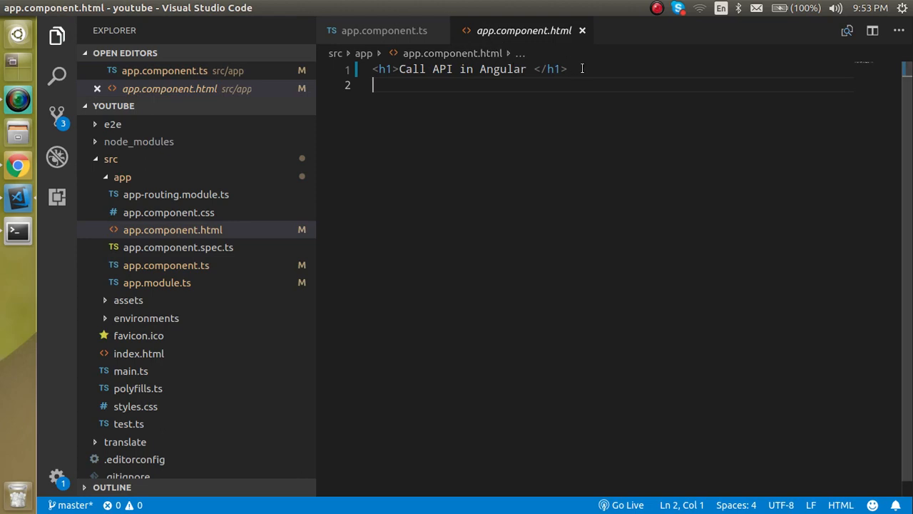
pyautogui.write('ul')
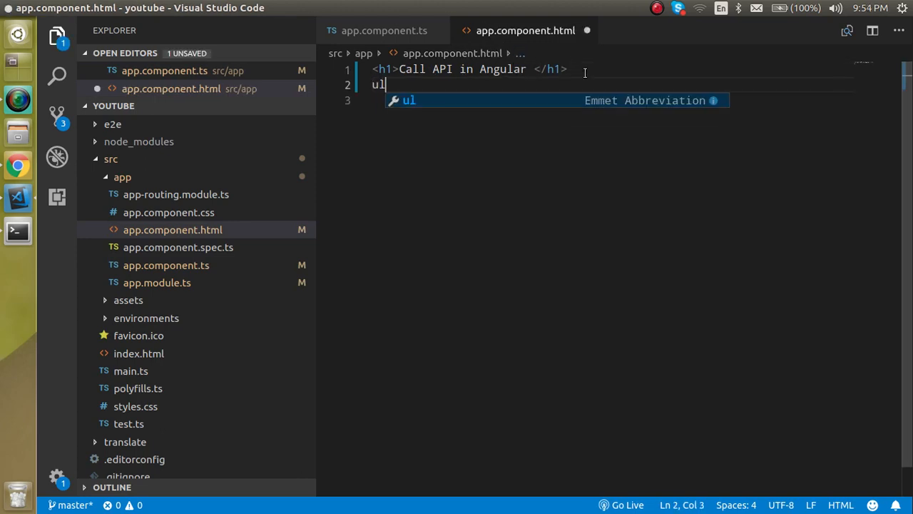
pyautogui.press('Tab')
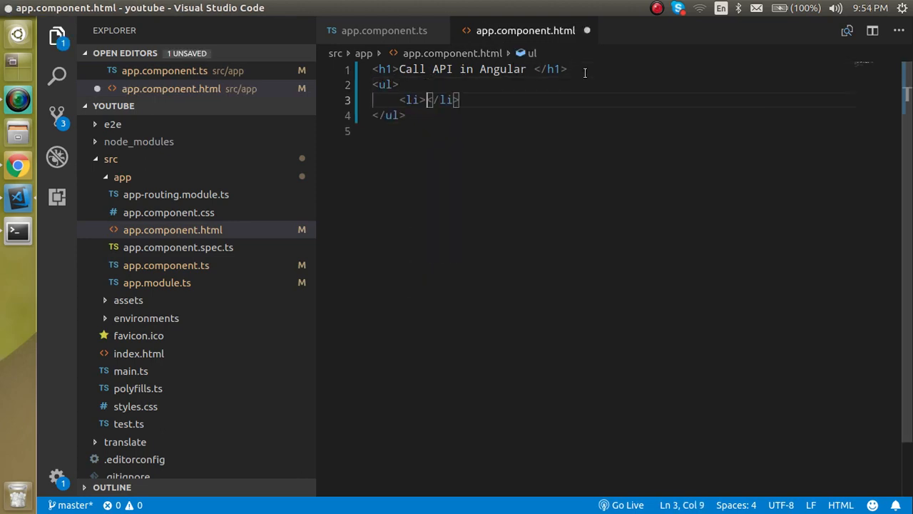
pyautogui.press('Enter')
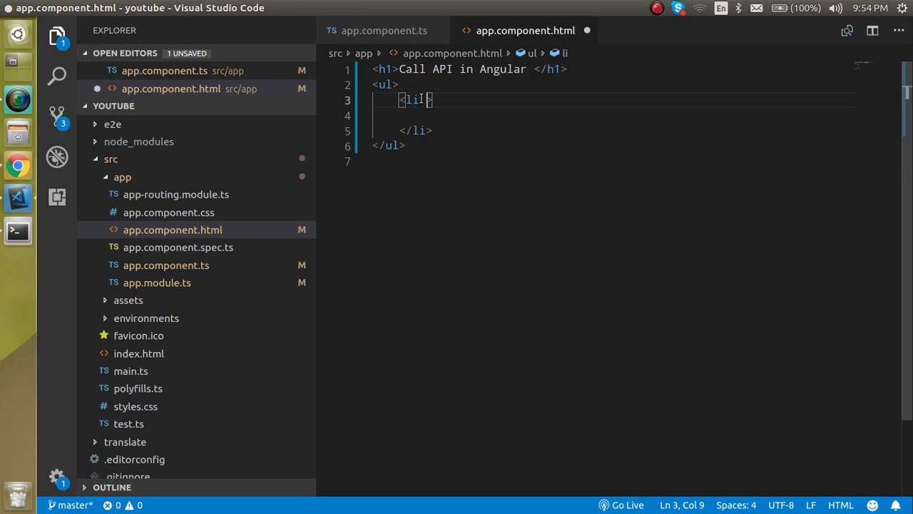
pyautogui.write('*ngFor="')
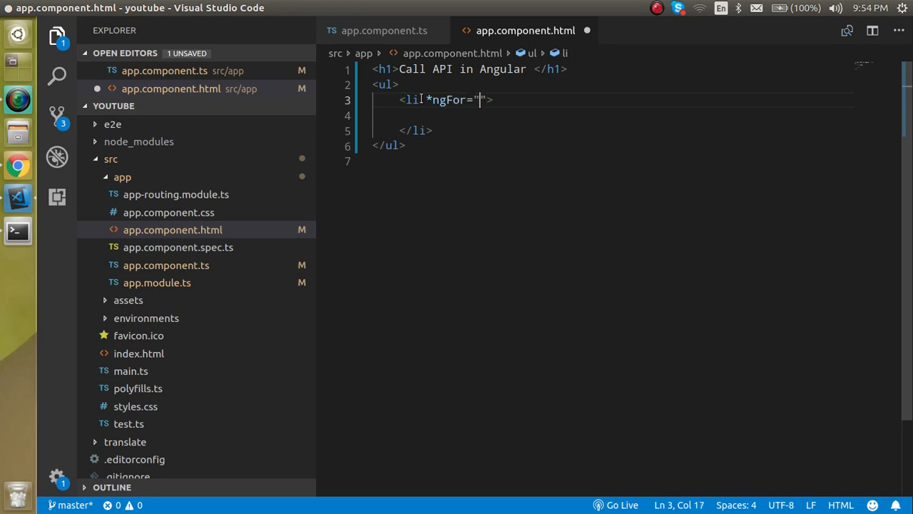
pyautogui.write('let')
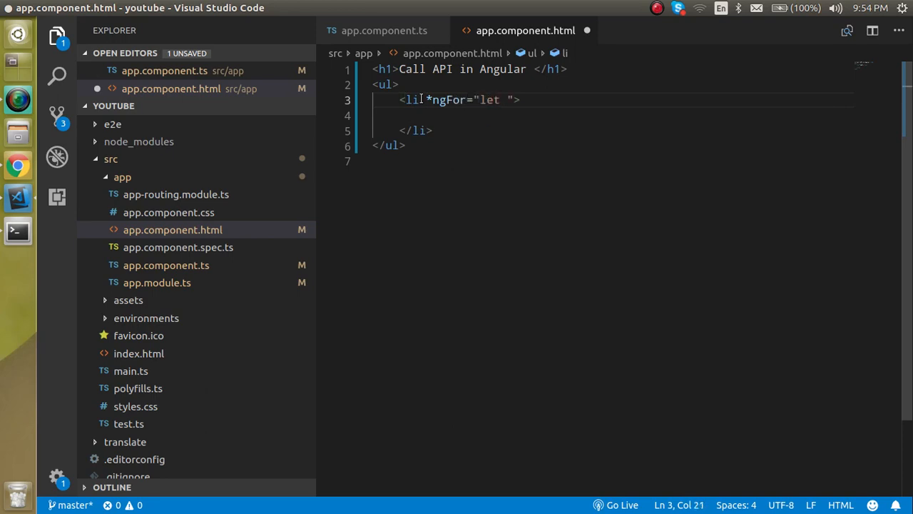
pyautogui.write('dat')
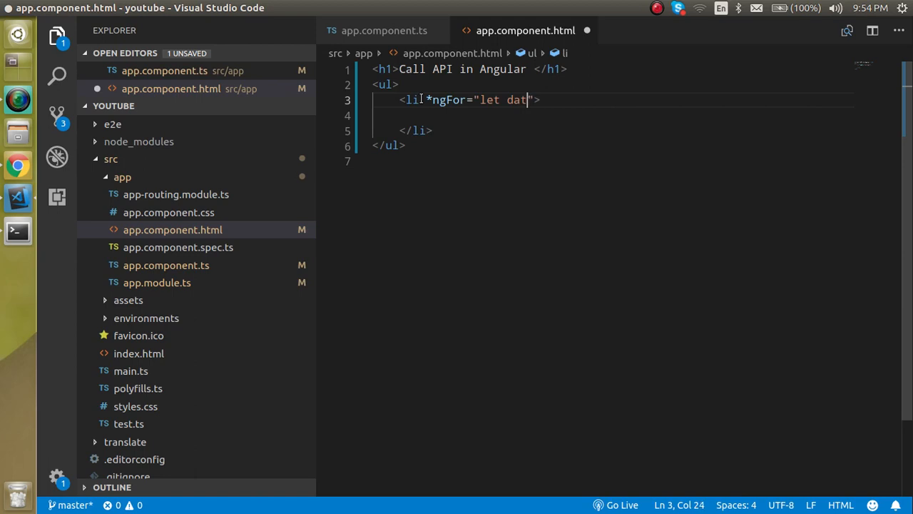
pyautogui.write('item')
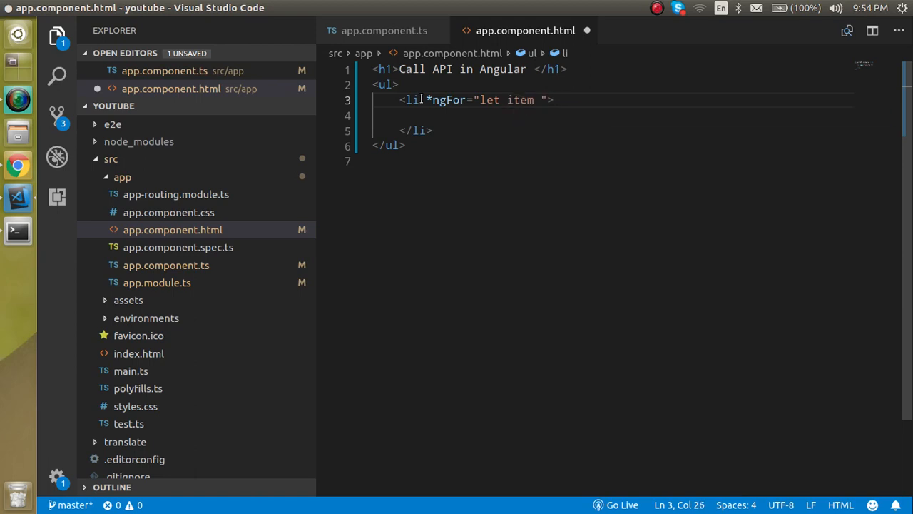
pyautogui.write('of post')
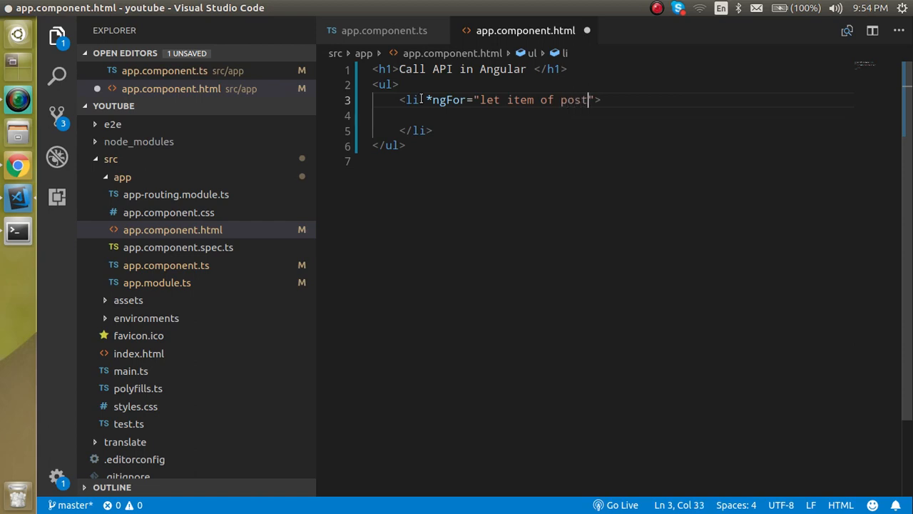
pyautogui.write('Data')
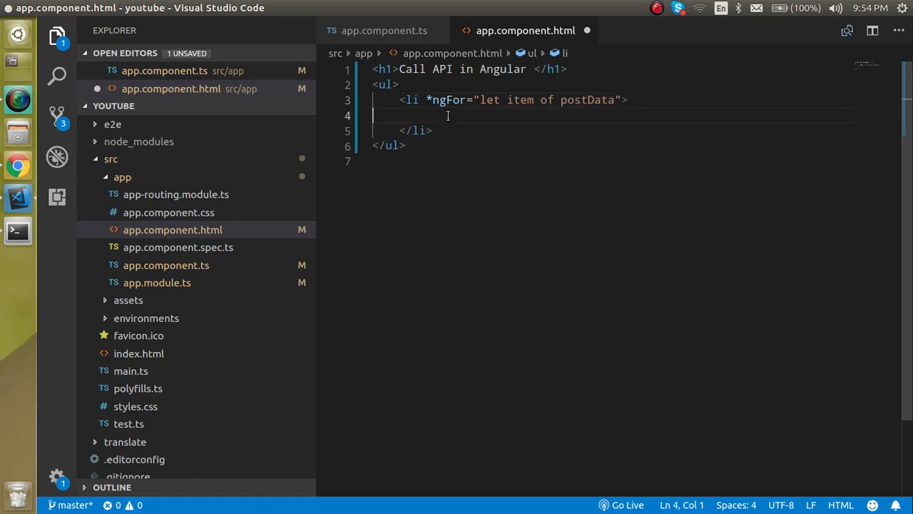
# Render each item as {{item.id}} -> {{item.title}} inside the list item.
pyautogui.write('{{}}')
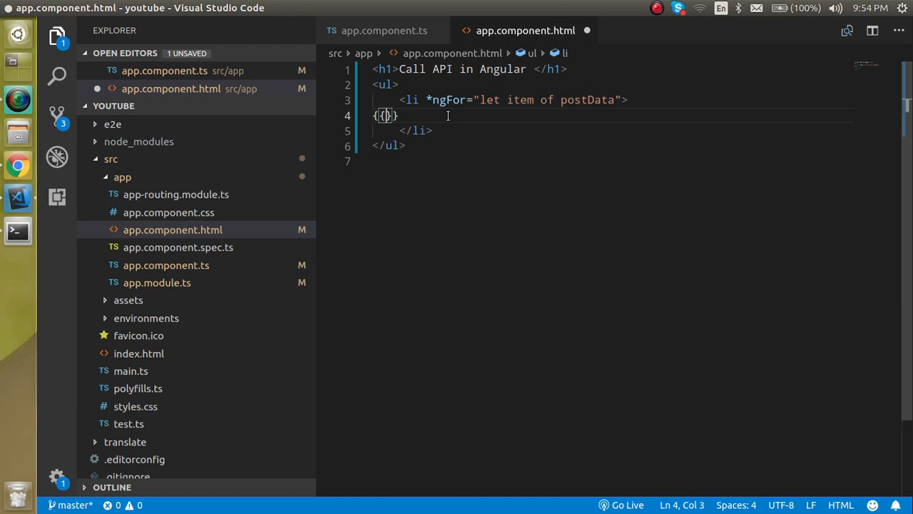
pyautogui.write('item.')
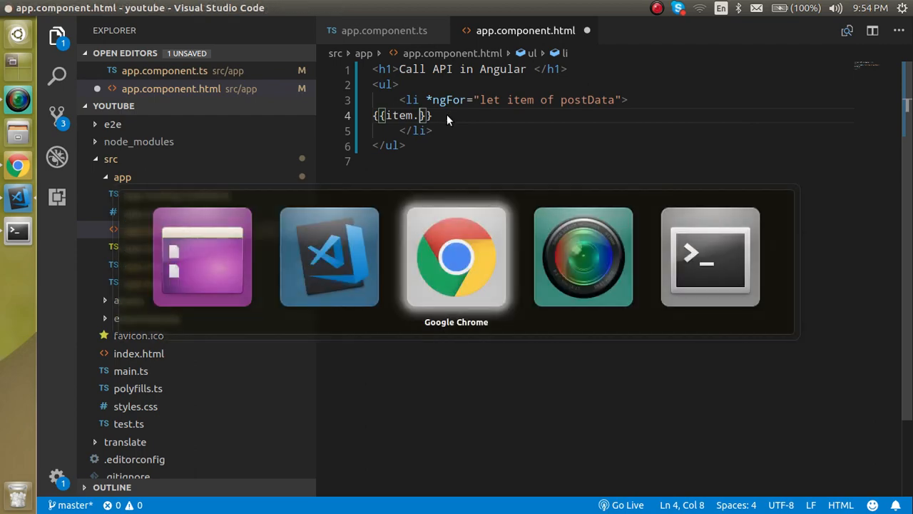
pyautogui.click(457, 257)
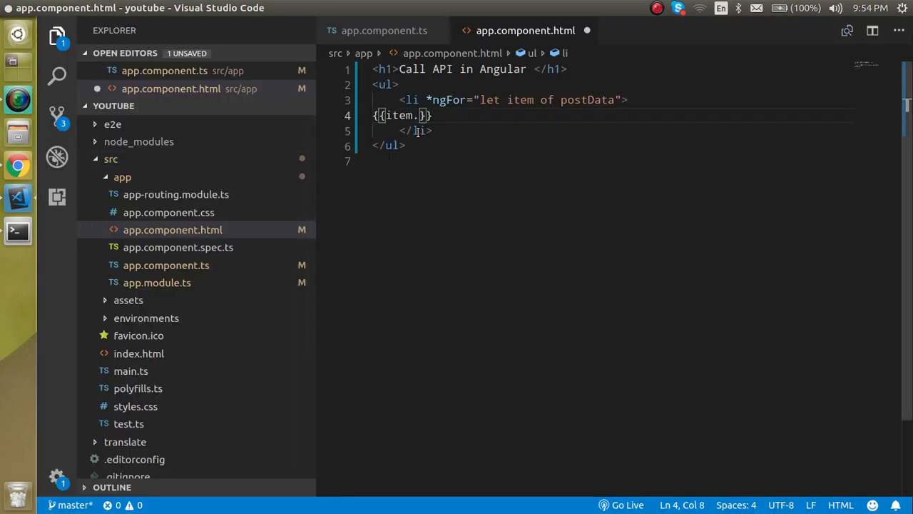
pyautogui.write('title')
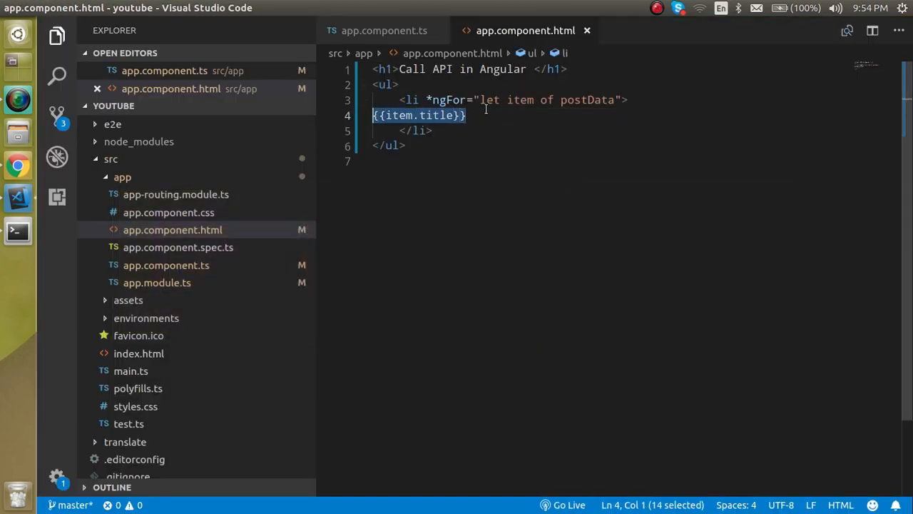
pyautogui.write(',')
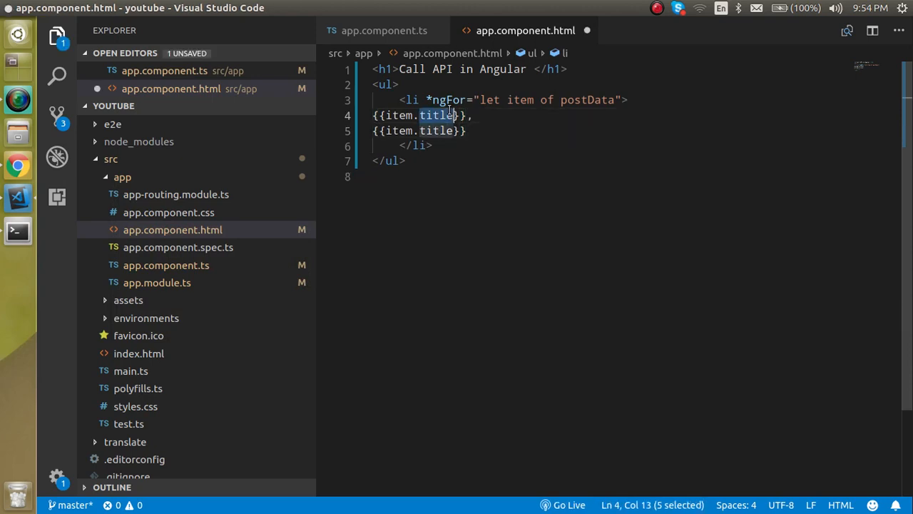
pyautogui.write('id')
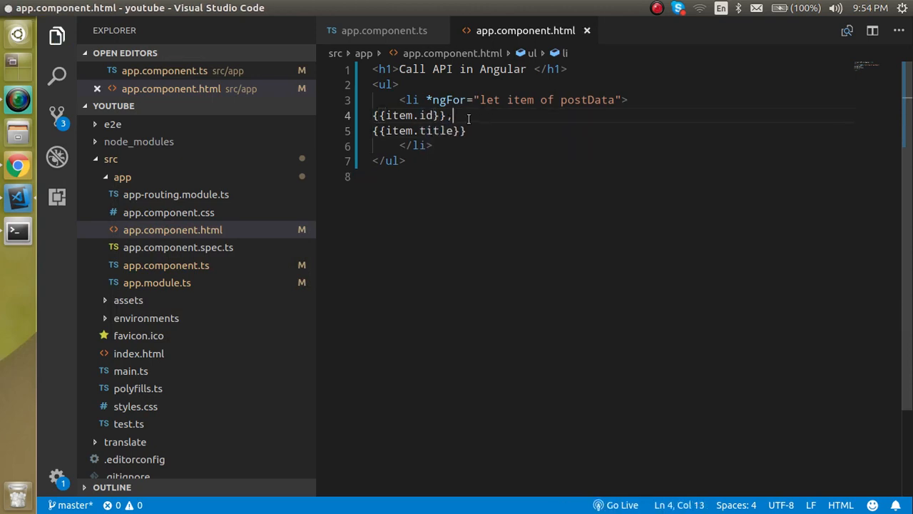
pyautogui.write('->')
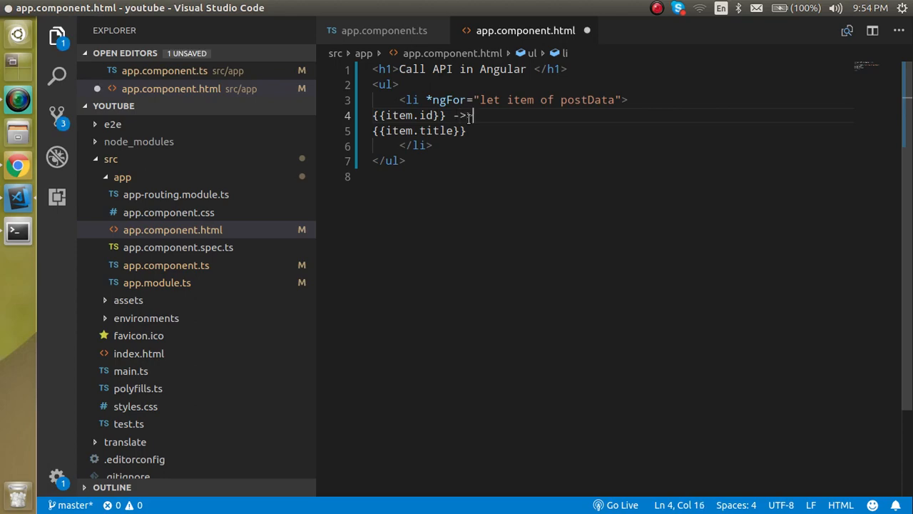